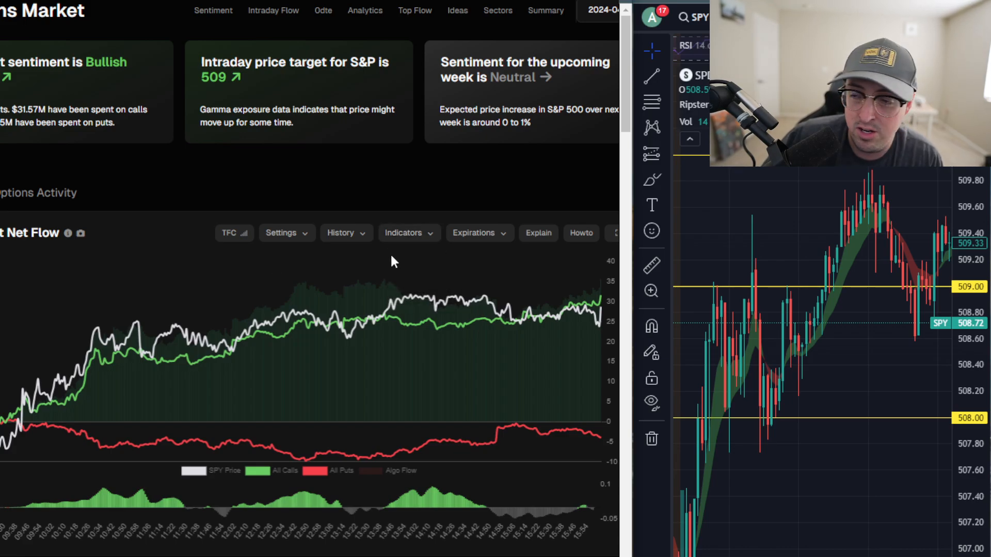
{"action": "mouse_move", "coordinate": [369, 256]}
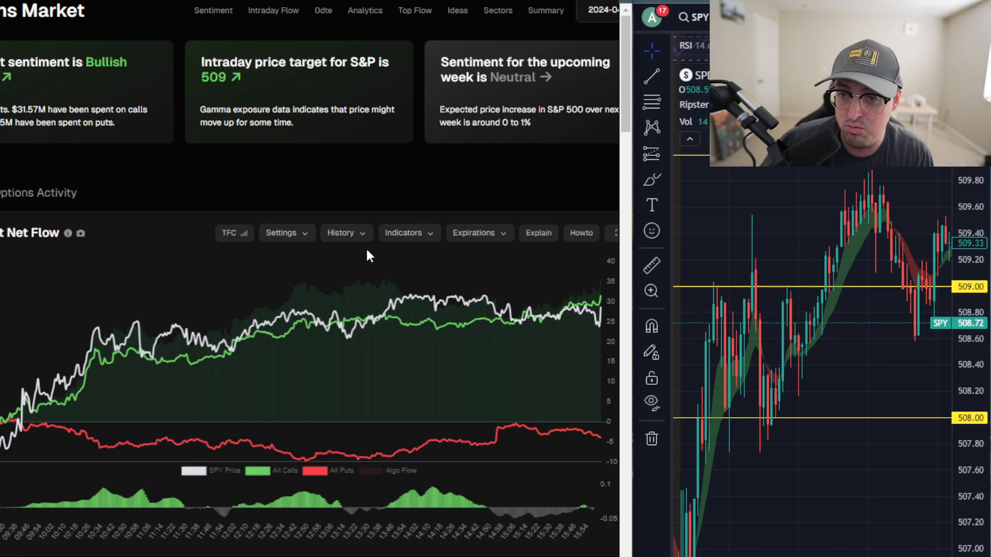
{"action": "mouse_move", "coordinate": [214, 297]}
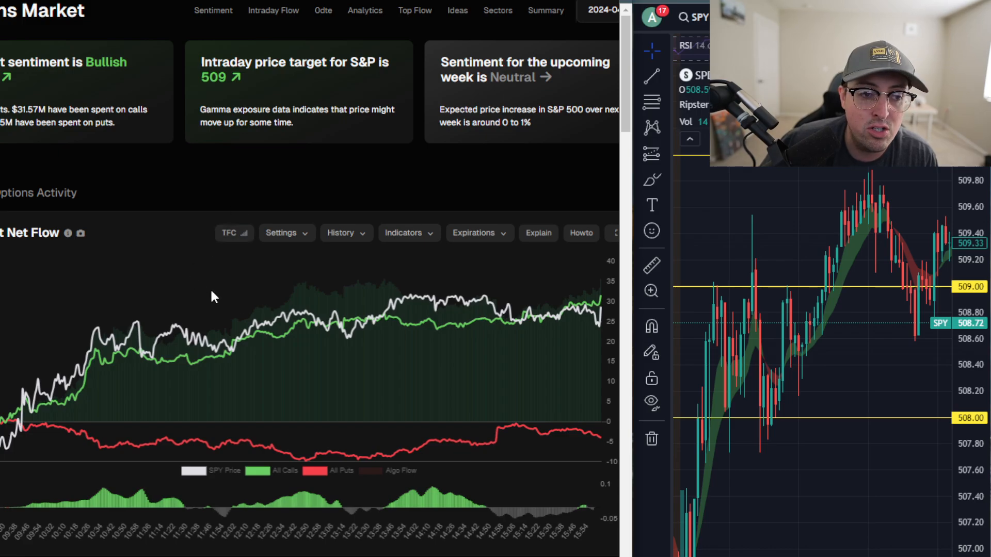
Switch to Discord to view the April 23, 6:37 AM alert and its charts
{"action": "left_click", "coordinate": [597, 11]}
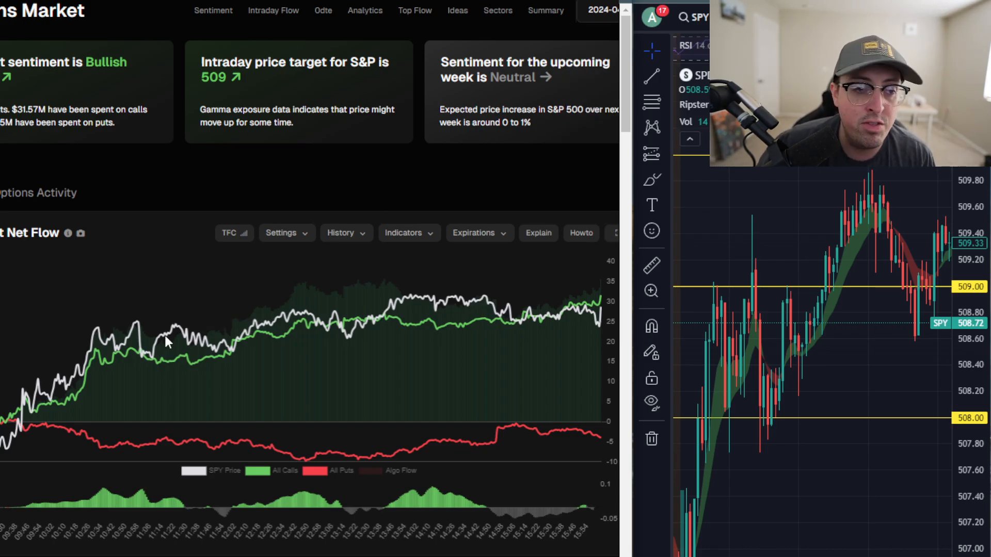
{"action": "mouse_move", "coordinate": [98, 399]}
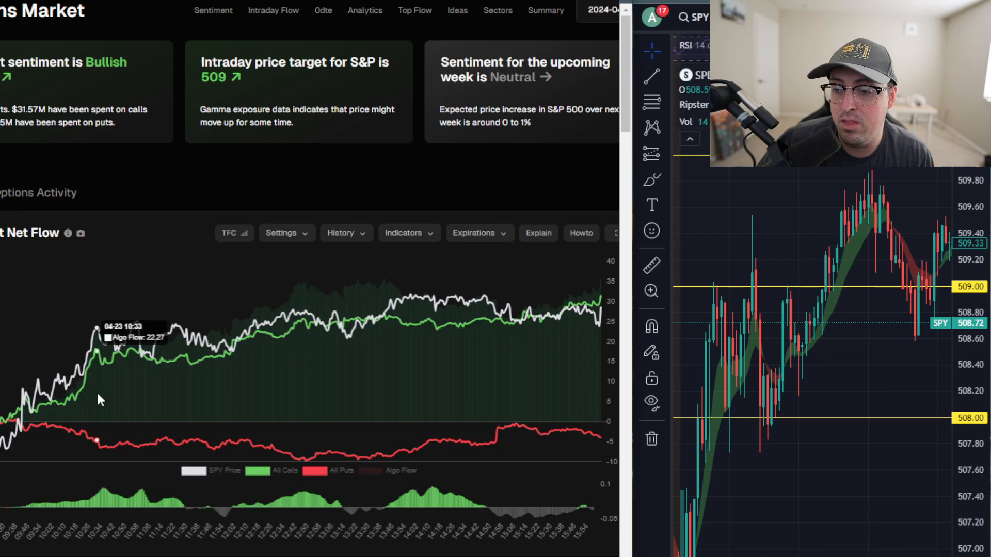
{"action": "mouse_move", "coordinate": [103, 439]}
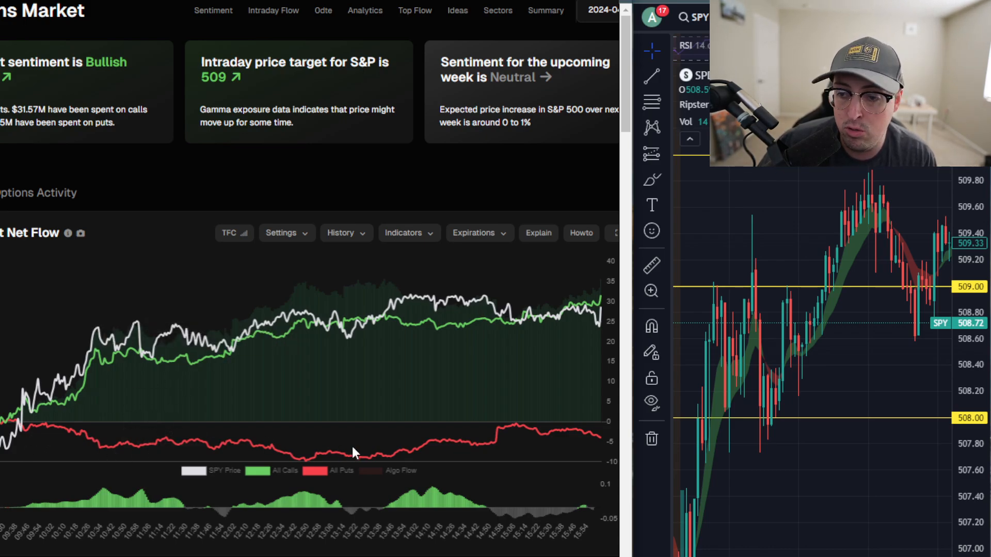
{"action": "mouse_move", "coordinate": [253, 439]}
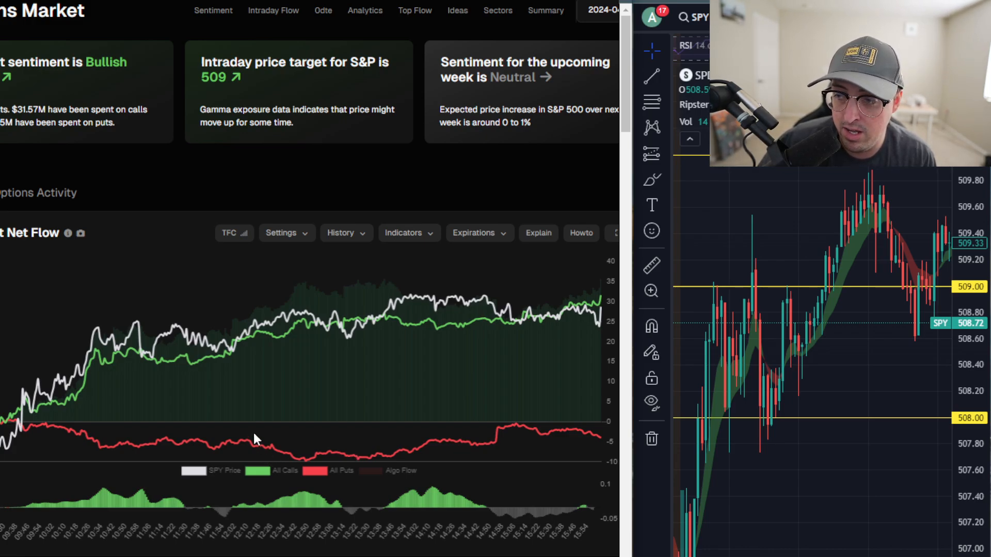
{"action": "mouse_move", "coordinate": [121, 360]}
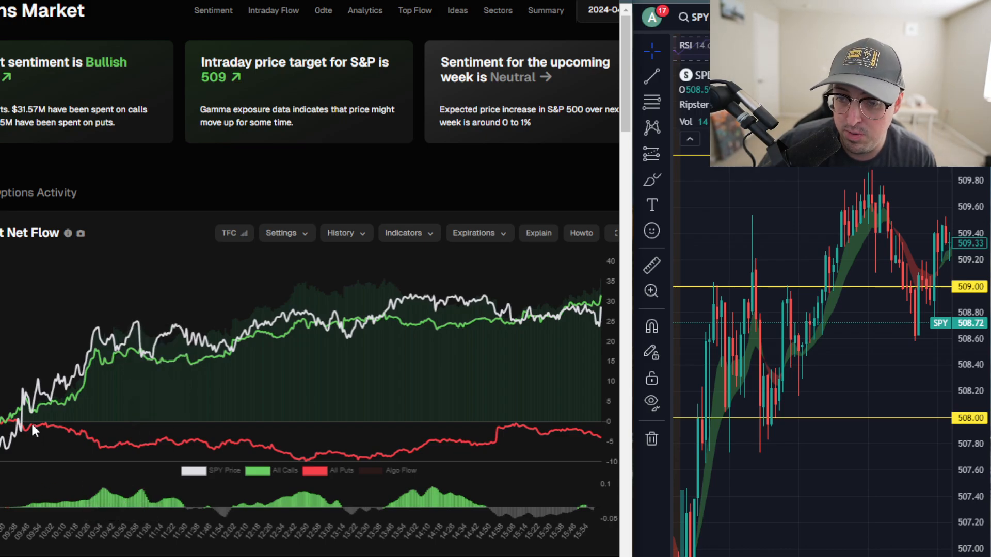
{"action": "mouse_move", "coordinate": [69, 415]}
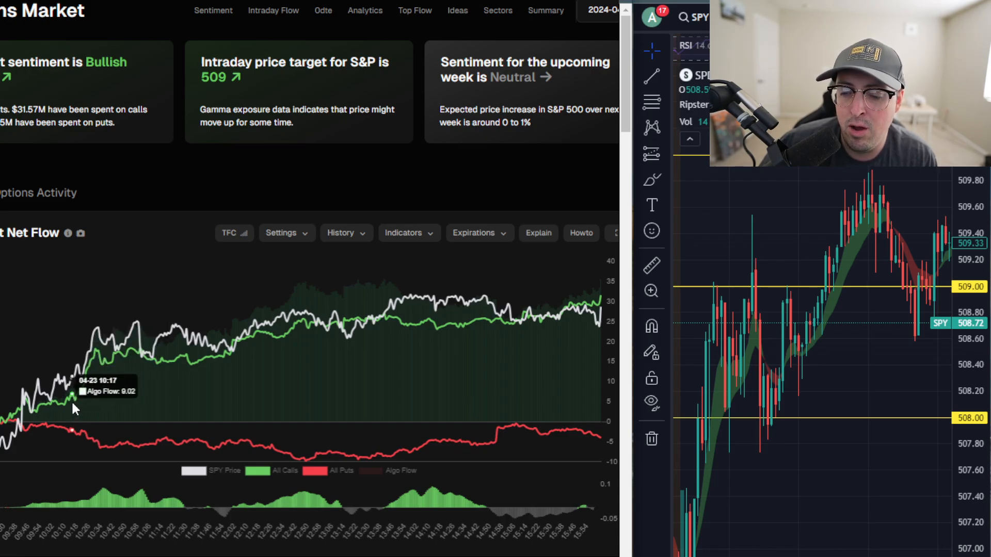
{"action": "mouse_move", "coordinate": [69, 411]}
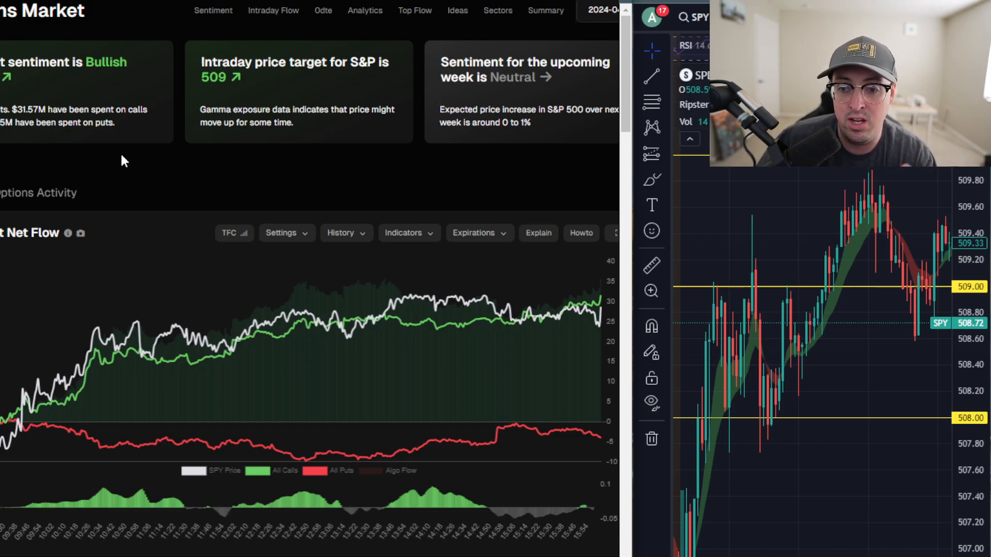
{"action": "mouse_move", "coordinate": [174, 111]}
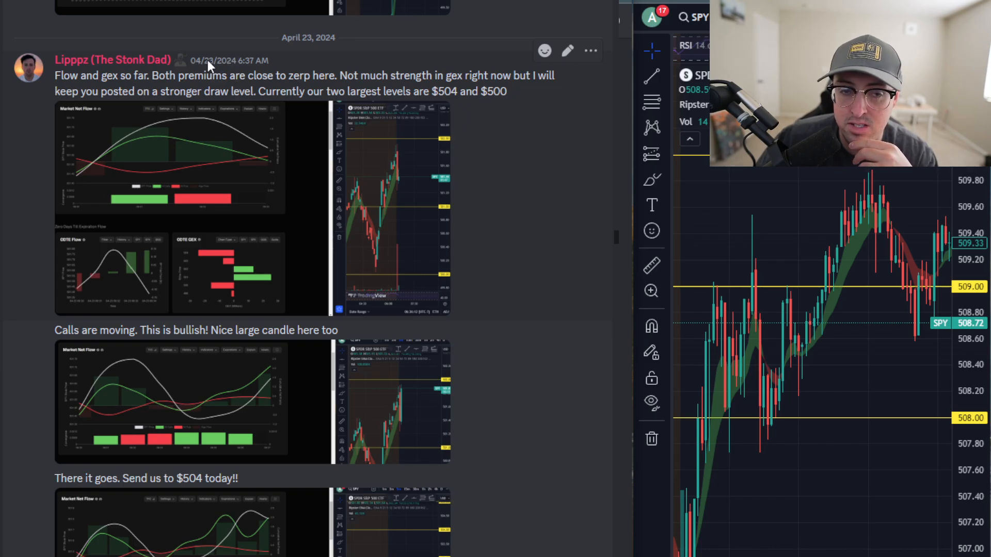
{"action": "mouse_move", "coordinate": [214, 60]}
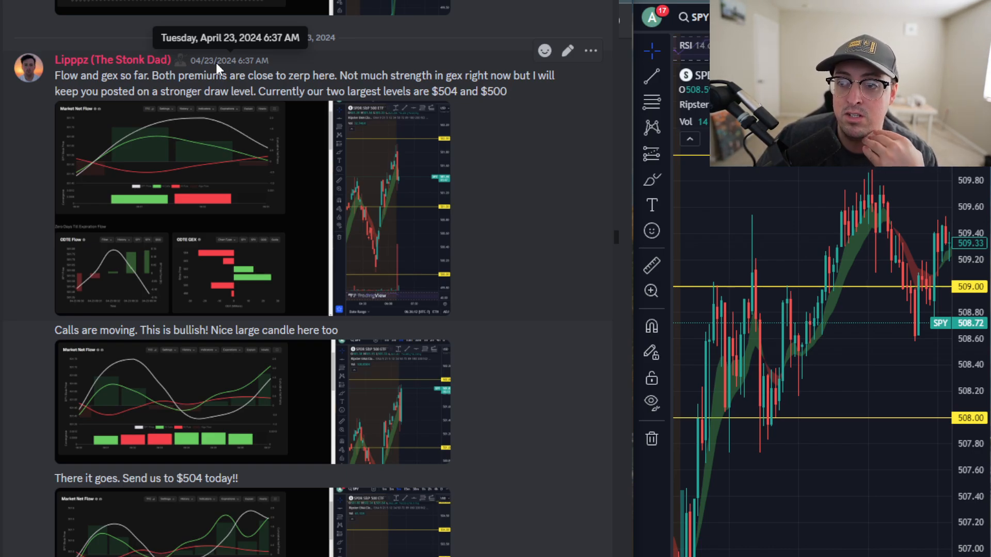
{"action": "mouse_move", "coordinate": [90, 105]}
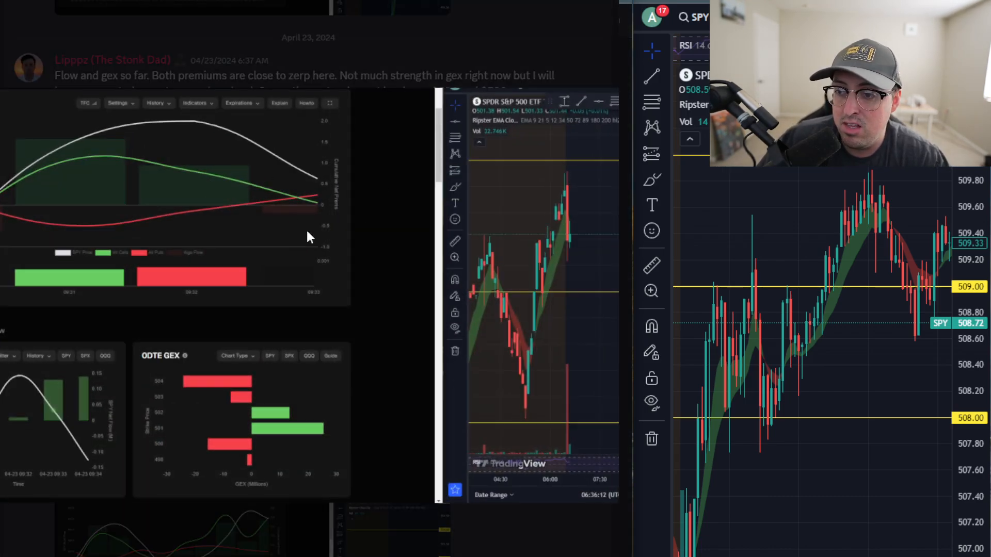
{"action": "mouse_move", "coordinate": [246, 196]}
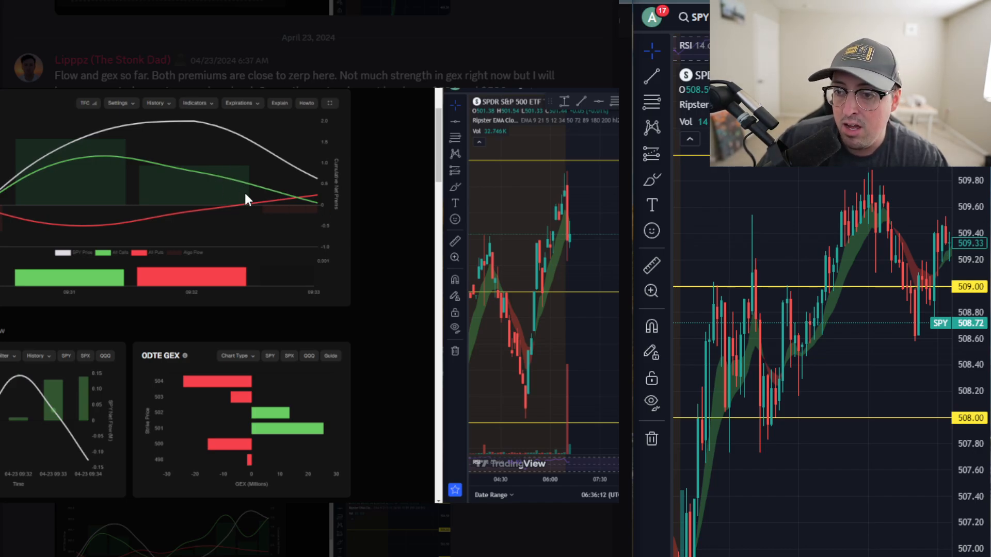
{"action": "mouse_move", "coordinate": [256, 202]}
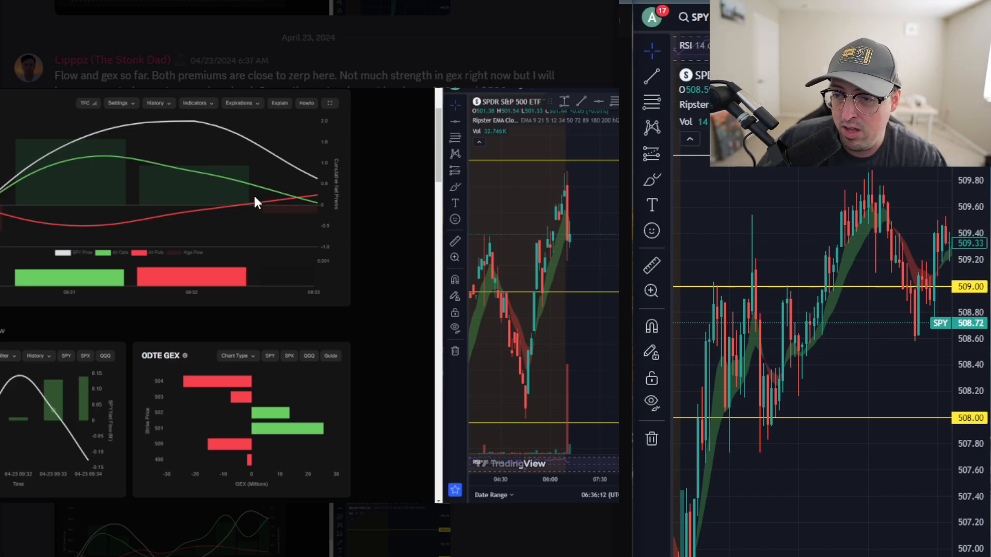
{"action": "mouse_move", "coordinate": [169, 394]}
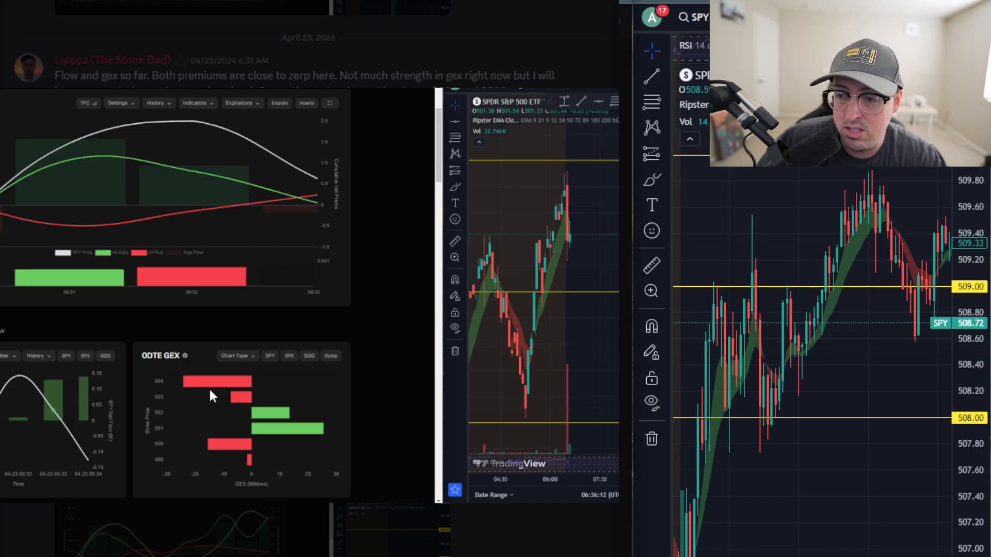
{"action": "mouse_move", "coordinate": [186, 380]}
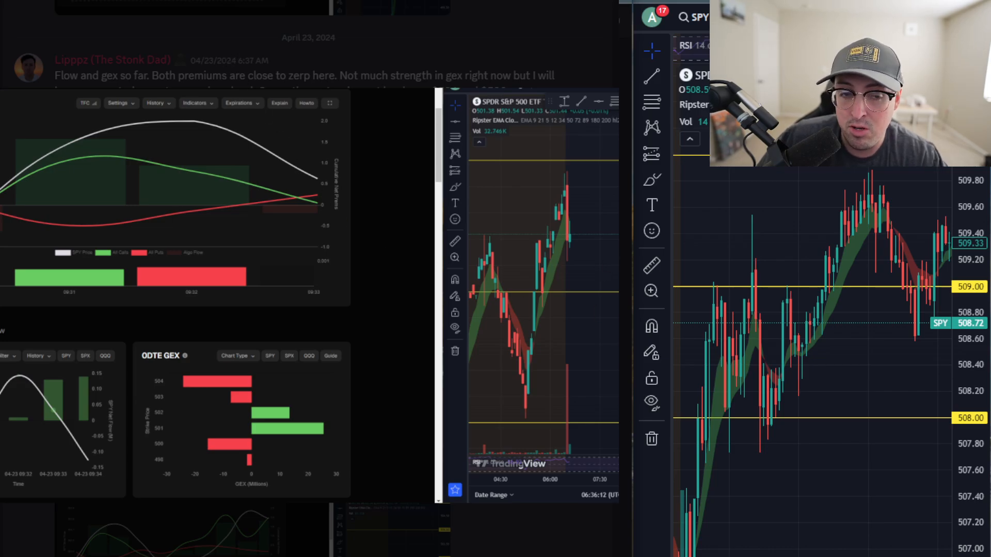
{"action": "mouse_move", "coordinate": [574, 251]}
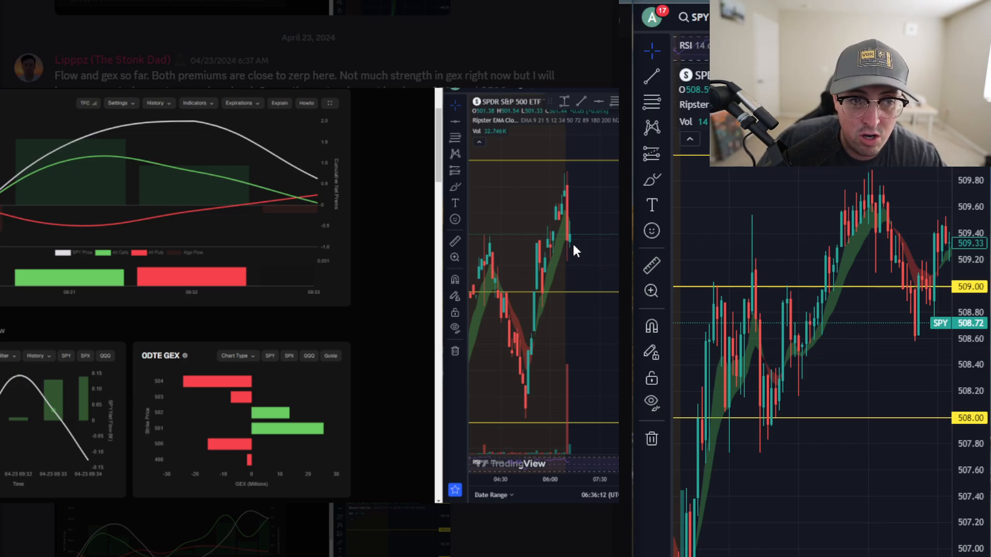
{"action": "mouse_move", "coordinate": [562, 258]}
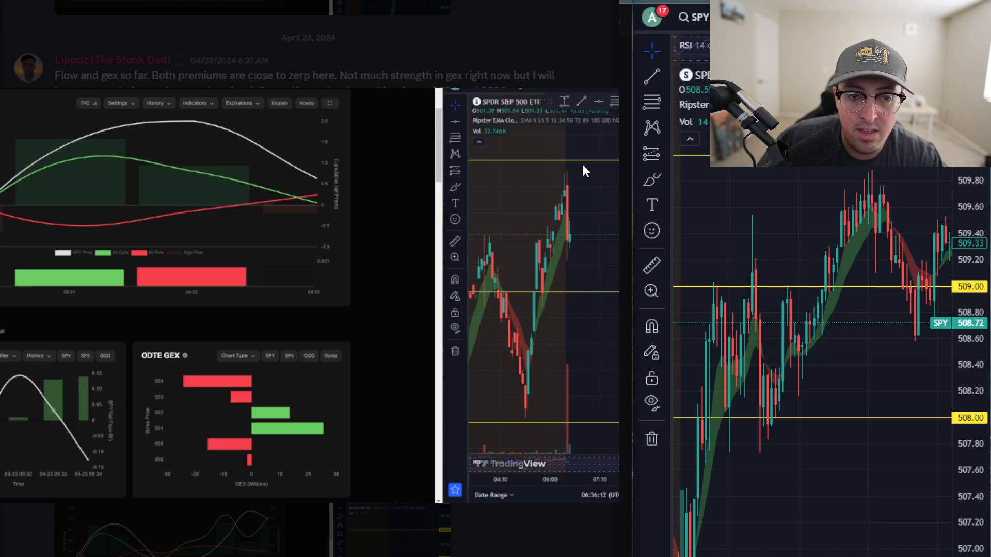
{"action": "mouse_move", "coordinate": [582, 243]}
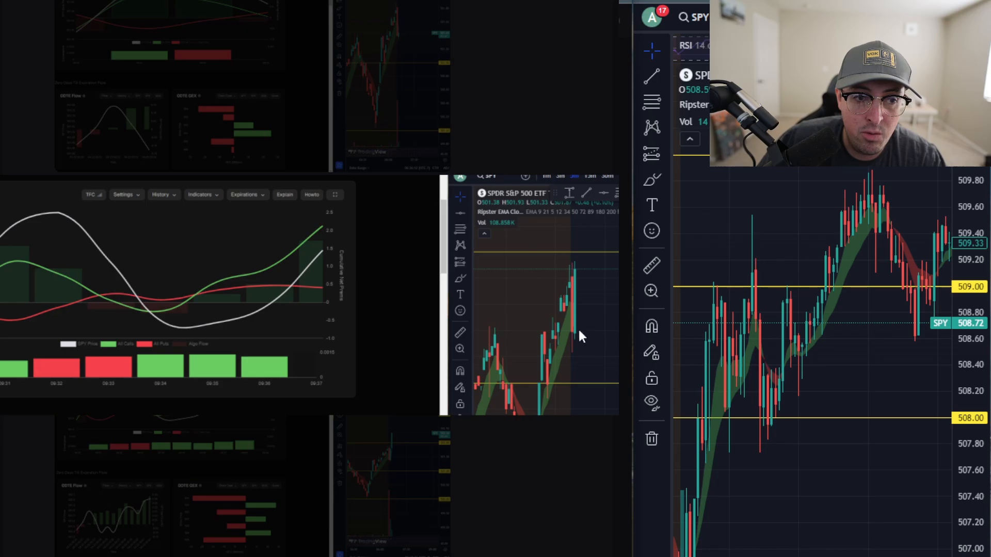
{"action": "mouse_move", "coordinate": [578, 275]}
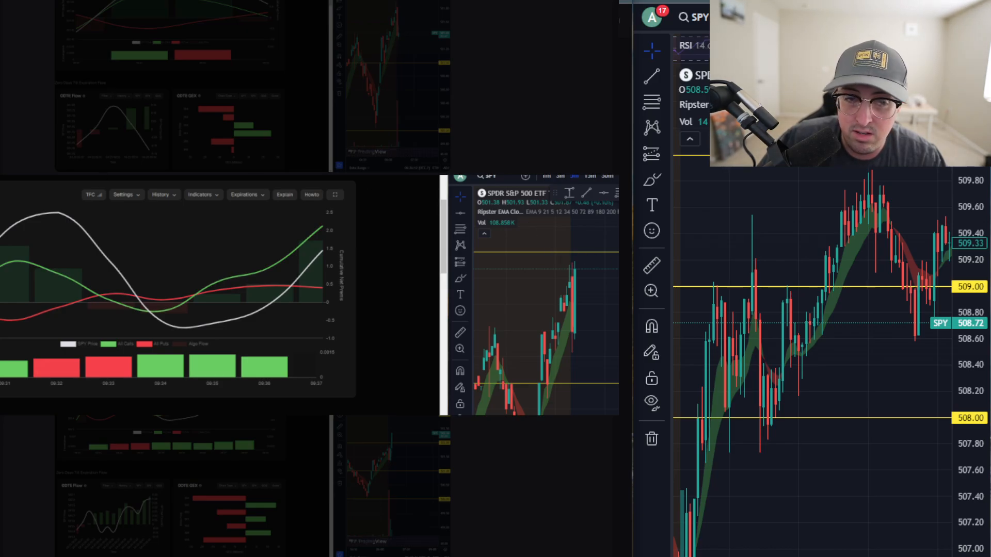
{"action": "mouse_move", "coordinate": [582, 263]}
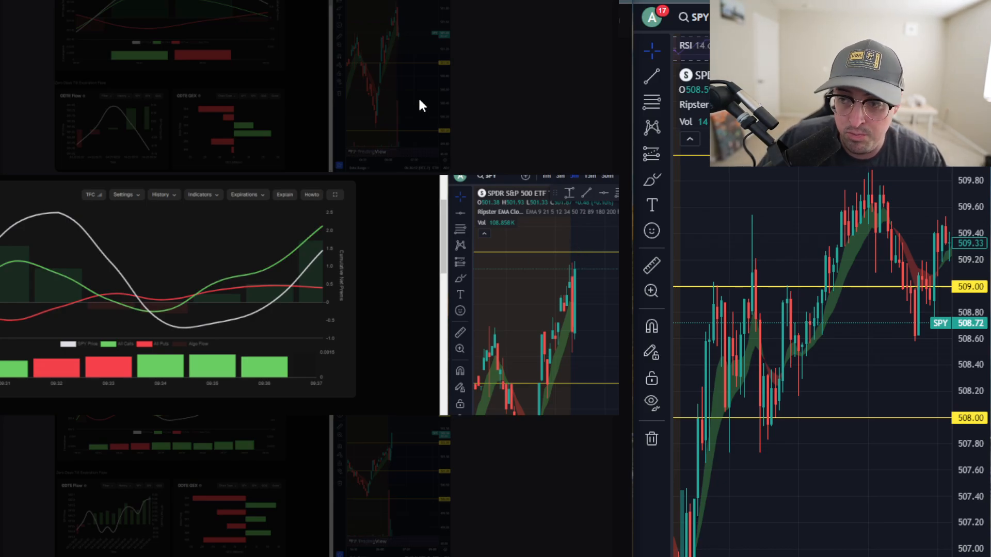
Scroll to the 6:42 AM 'There it goes' post targeting $504
{"action": "scroll", "scroll_direction": "down", "scroll_amount": 3}
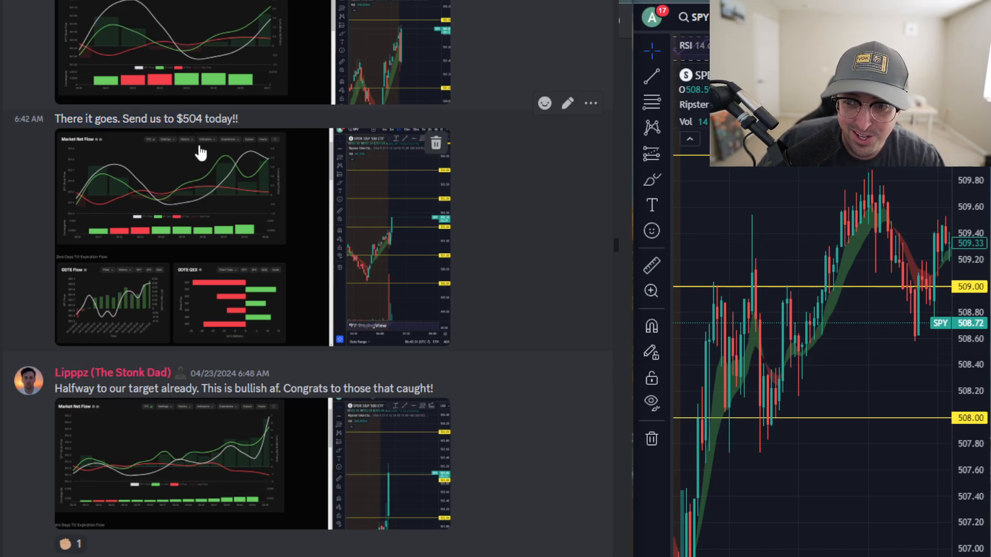
{"action": "mouse_move", "coordinate": [258, 219]}
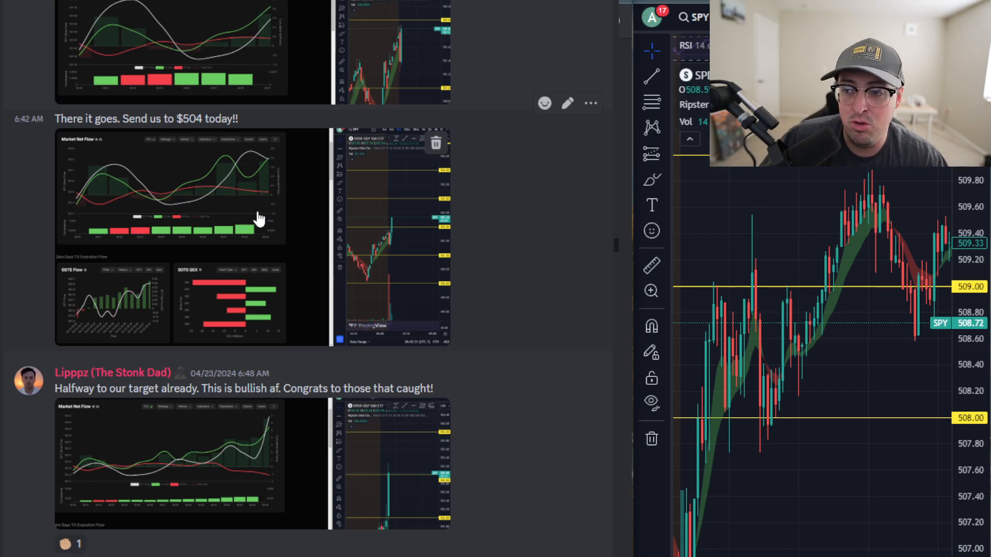
{"action": "mouse_move", "coordinate": [233, 302]}
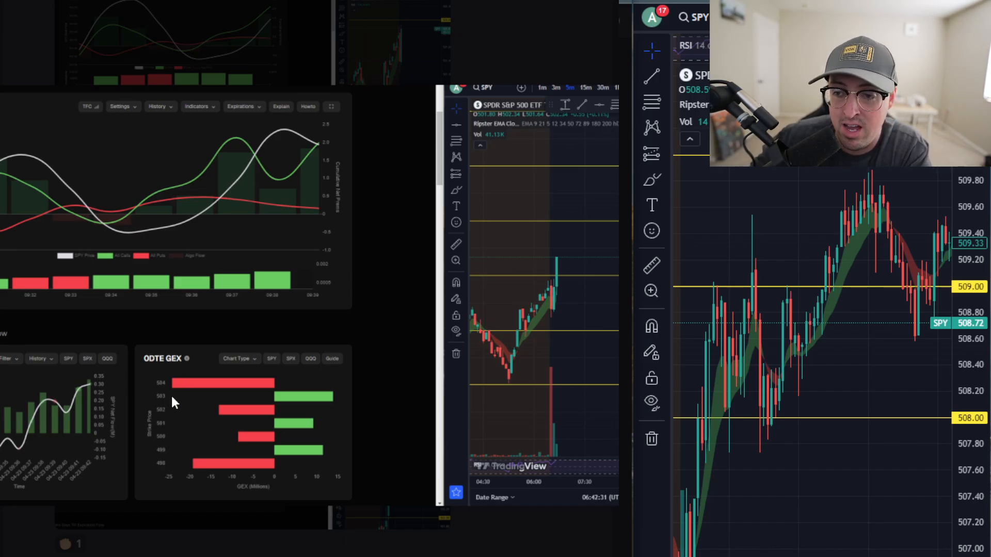
{"action": "mouse_move", "coordinate": [178, 213]}
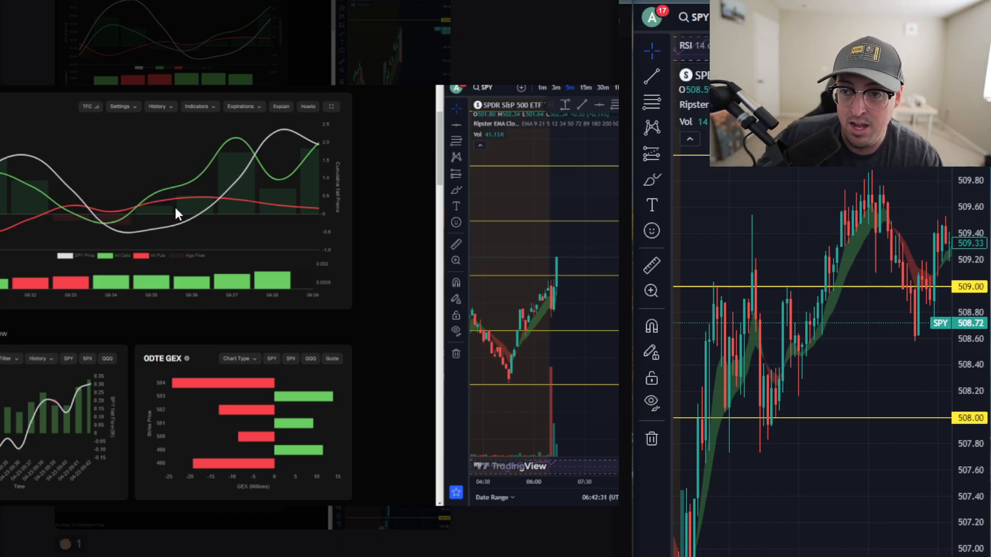
{"action": "mouse_move", "coordinate": [212, 232]}
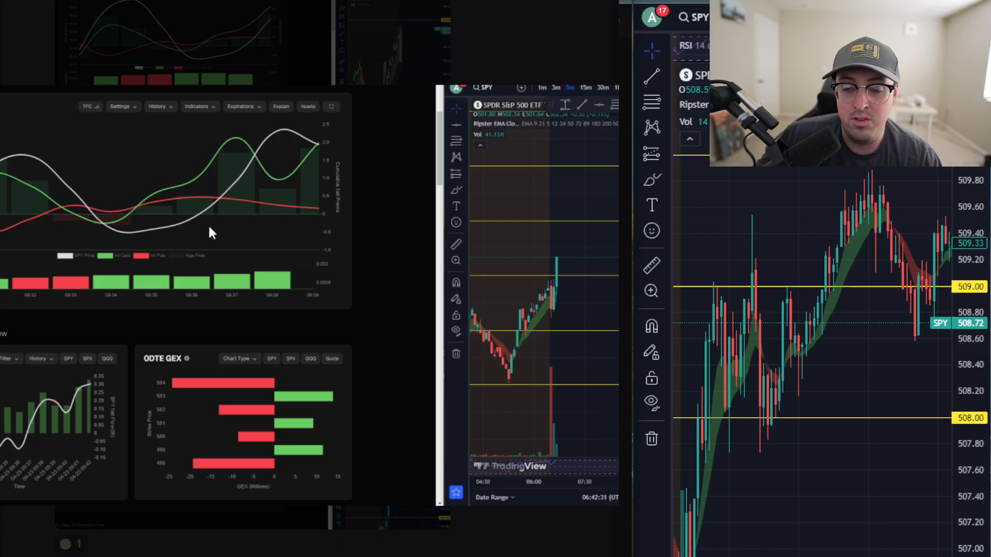
{"action": "mouse_move", "coordinate": [222, 222]}
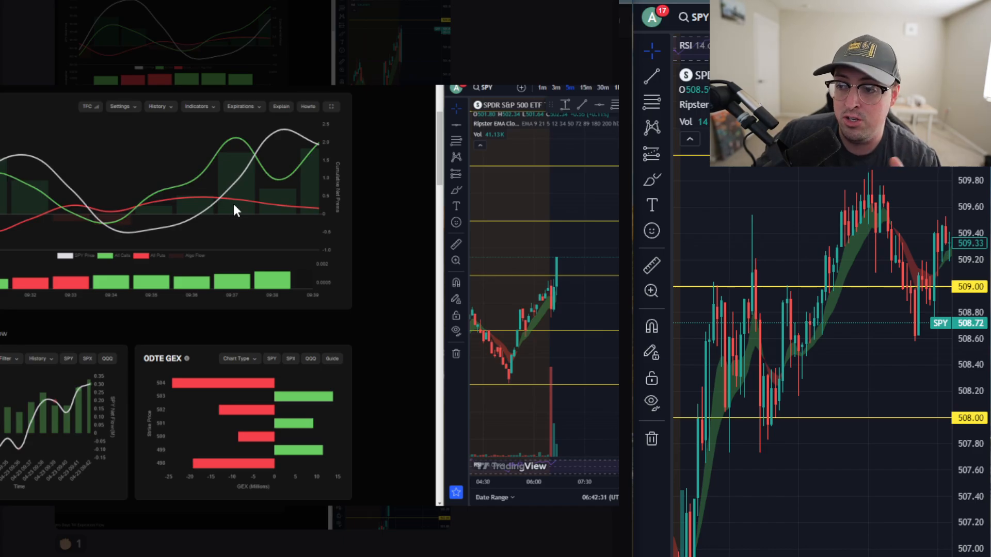
{"action": "scroll", "scroll_direction": "down", "scroll_amount": 3}
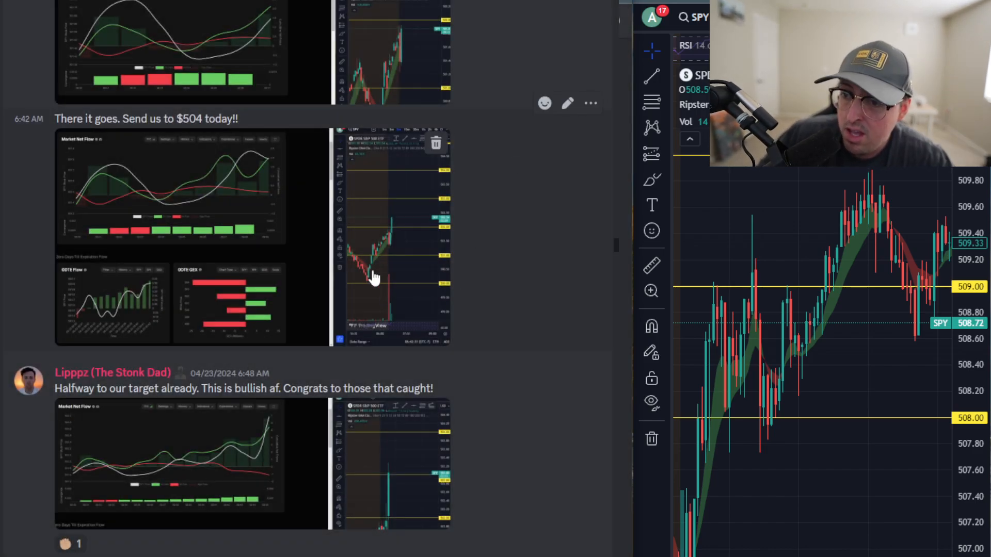
Scroll to the 7:00 AM post noting SPY broke $502 and reached $503.70
{"action": "scroll", "scroll_direction": "down", "scroll_amount": 3}
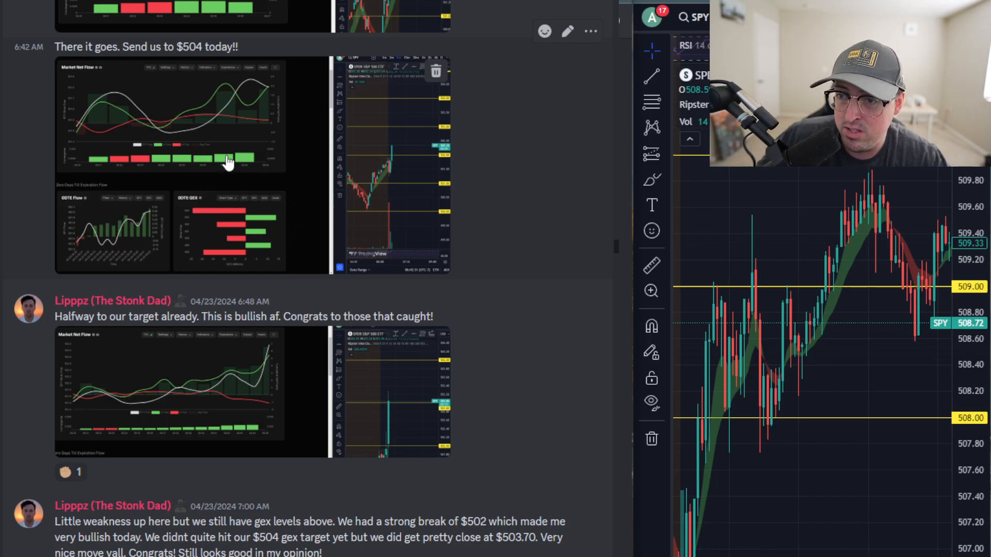
{"action": "scroll", "scroll_direction": "down", "scroll_amount": 3}
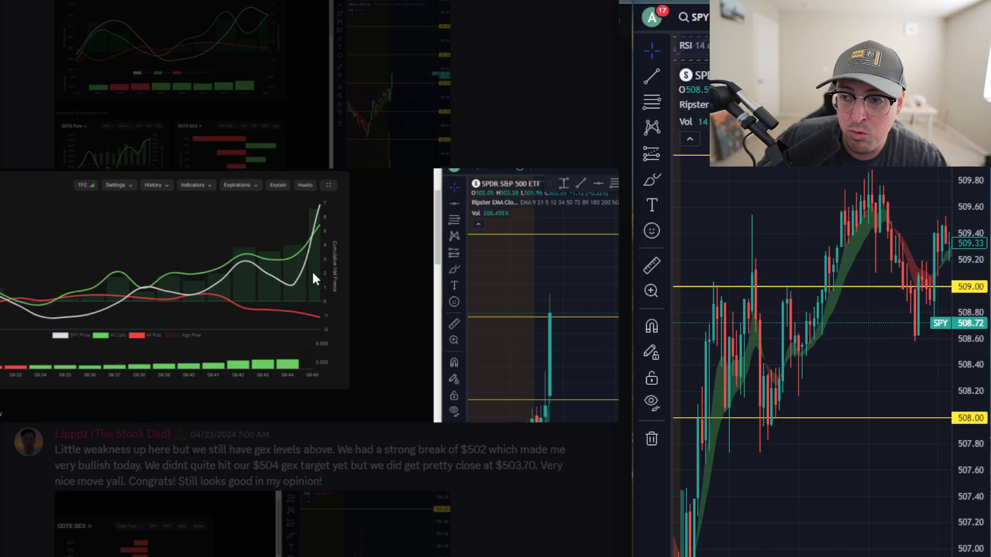
{"action": "mouse_move", "coordinate": [265, 302]}
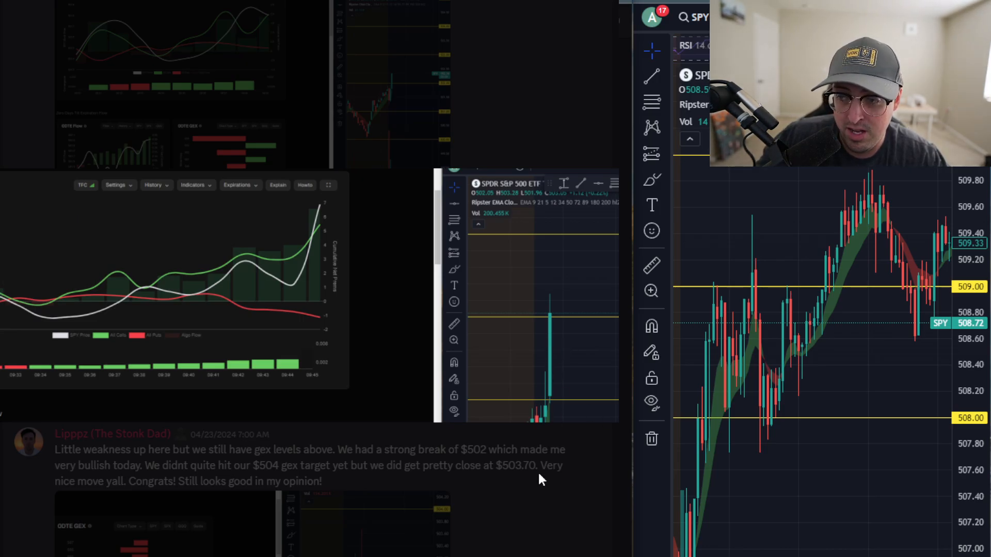
{"action": "mouse_move", "coordinate": [515, 286]}
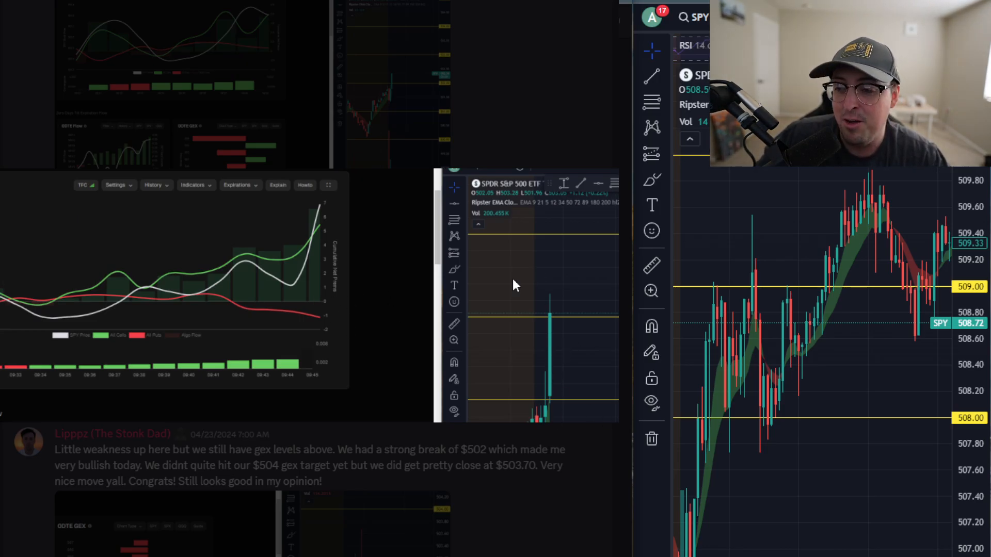
{"action": "mouse_move", "coordinate": [549, 308]}
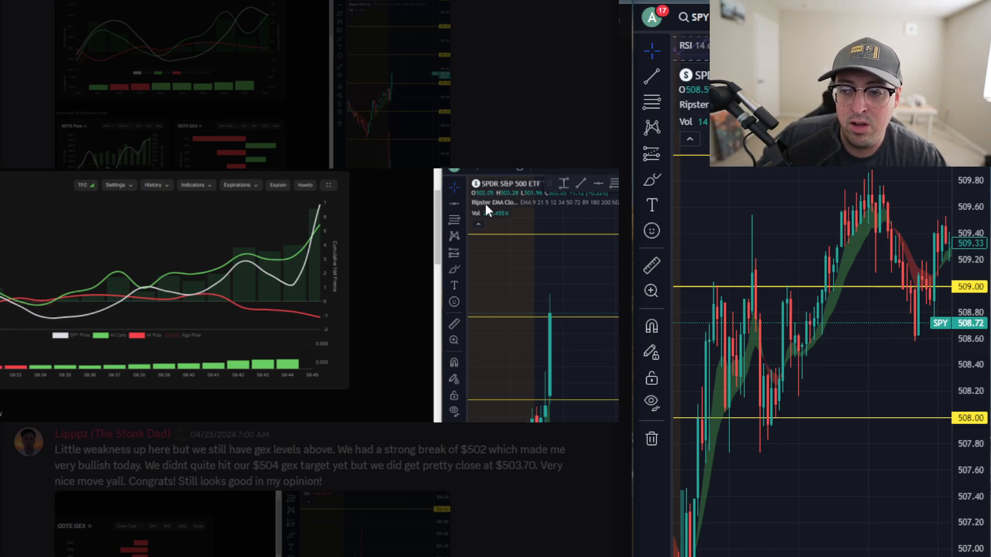
{"action": "mouse_move", "coordinate": [228, 292]}
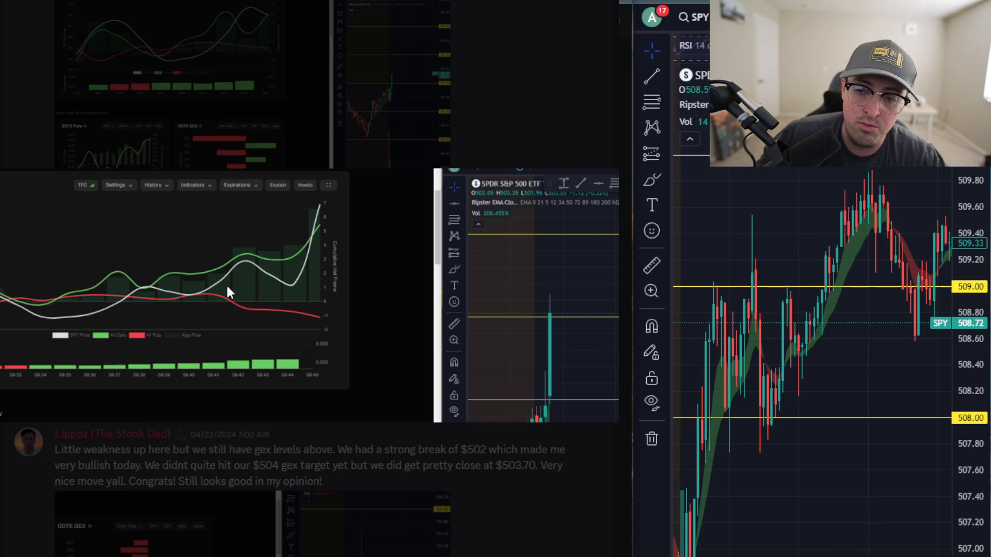
{"action": "mouse_move", "coordinate": [608, 240]}
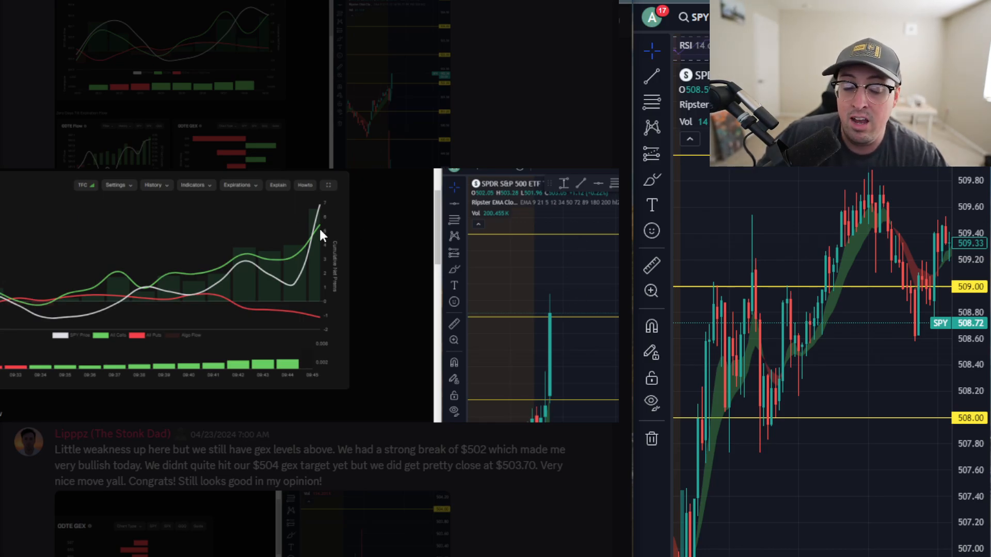
{"action": "mouse_move", "coordinate": [338, 124]}
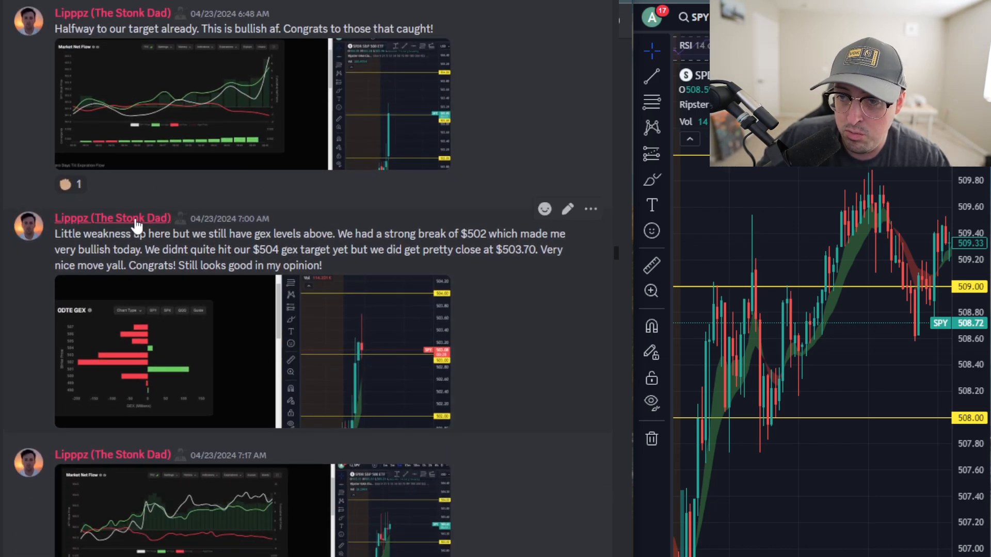
Scroll past the 7:00 AM post to the 7:17 AM Market Net Flow screenshot
{"action": "scroll", "scroll_direction": "down", "scroll_amount": 3}
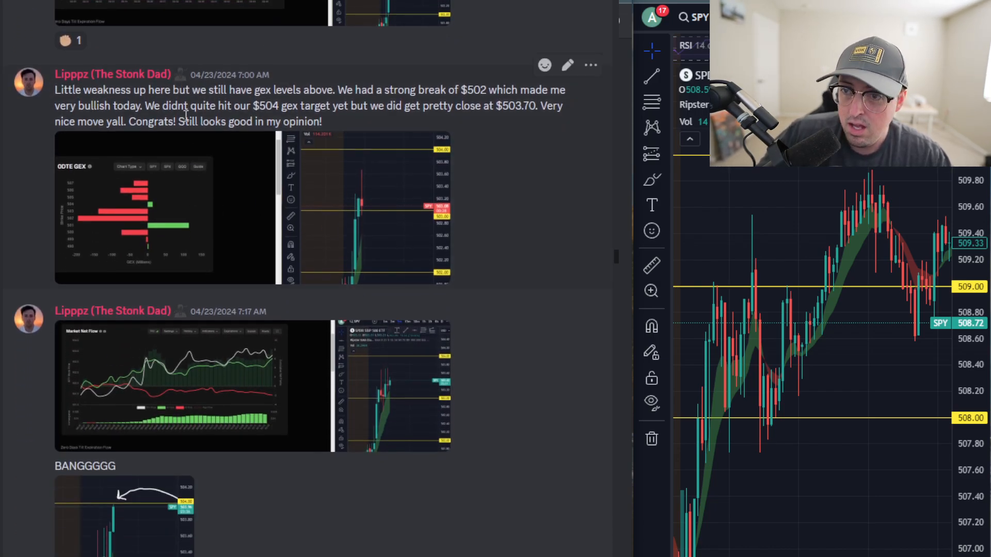
{"action": "scroll", "scroll_direction": "down", "scroll_amount": 3}
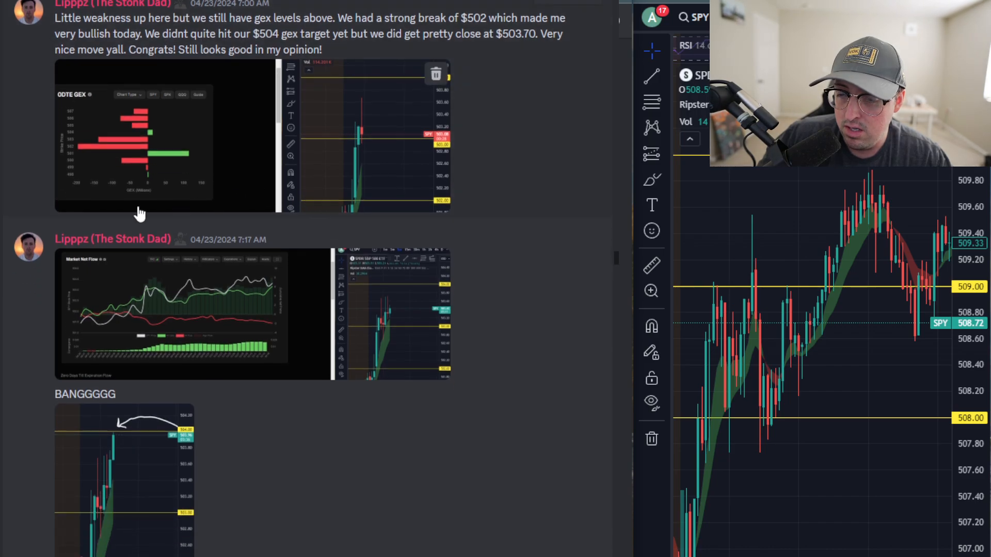
{"action": "scroll", "scroll_direction": "down", "scroll_amount": 3}
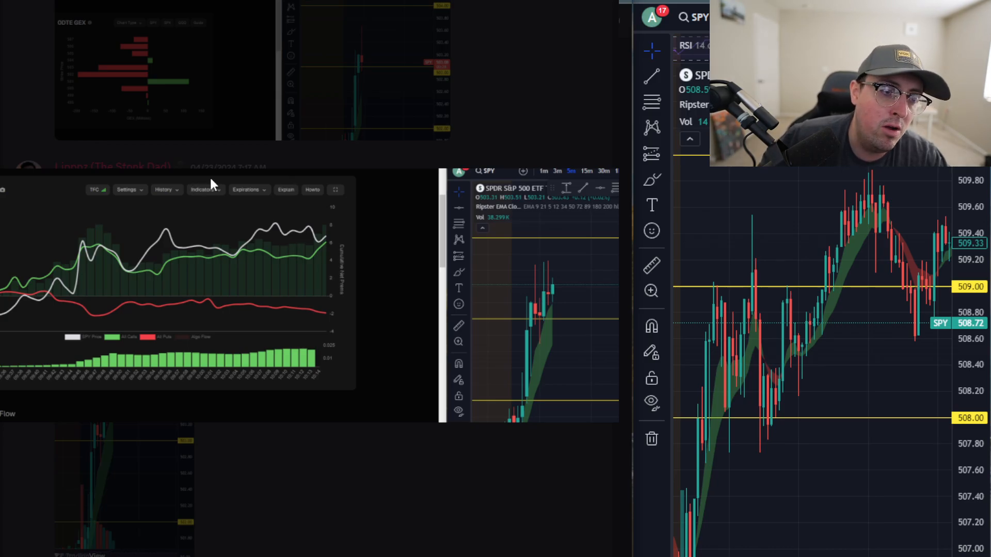
{"action": "mouse_move", "coordinate": [291, 201]}
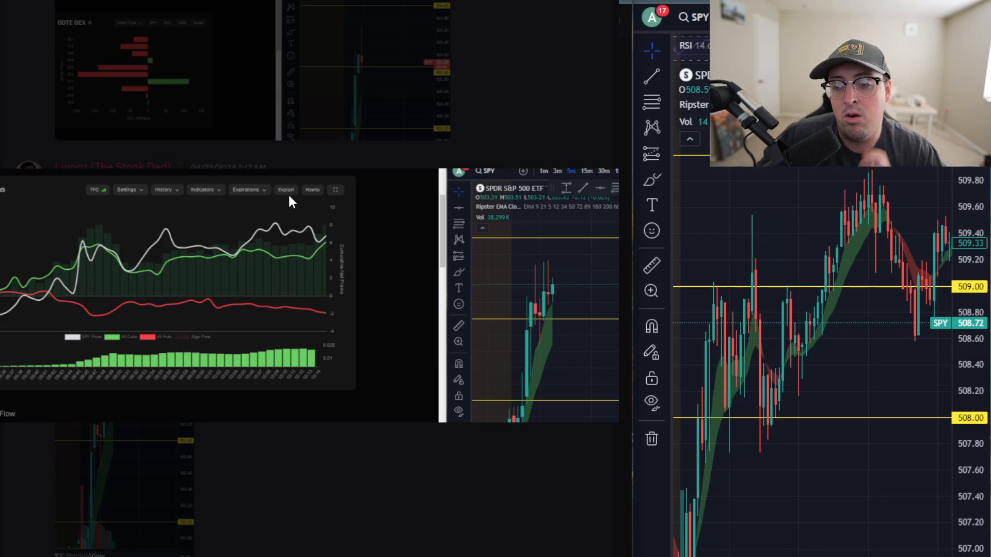
{"action": "mouse_move", "coordinate": [122, 268]}
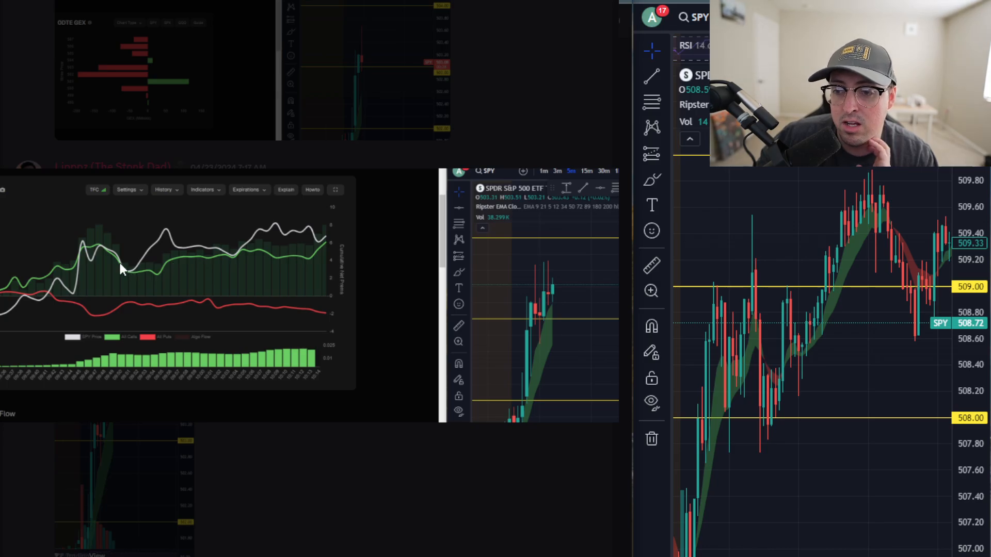
{"action": "mouse_move", "coordinate": [333, 256]}
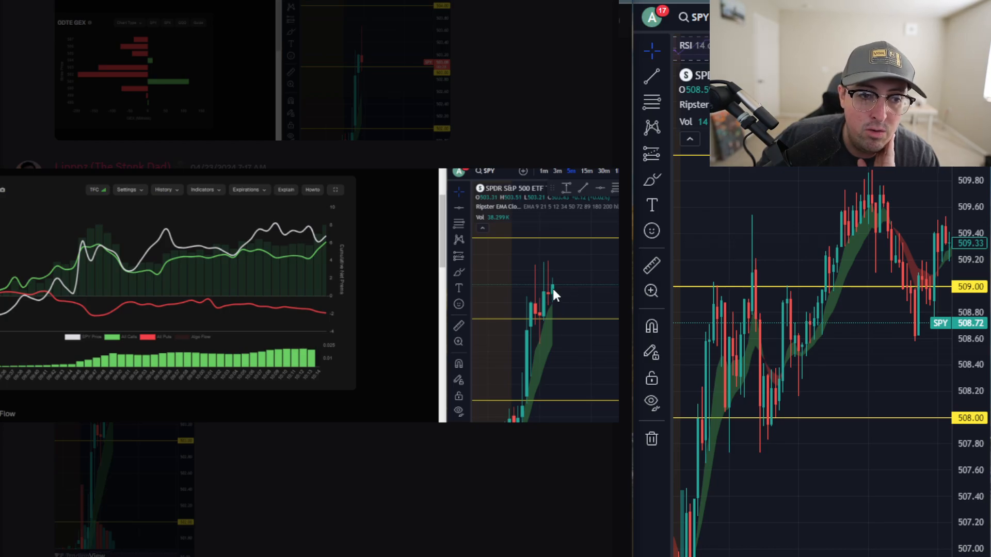
{"action": "mouse_move", "coordinate": [564, 249]}
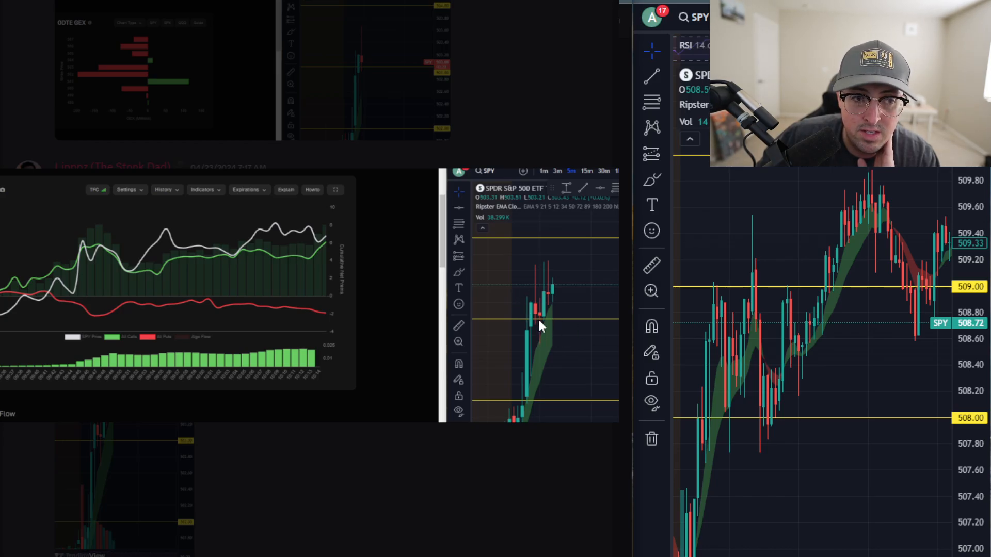
{"action": "mouse_move", "coordinate": [537, 316]}
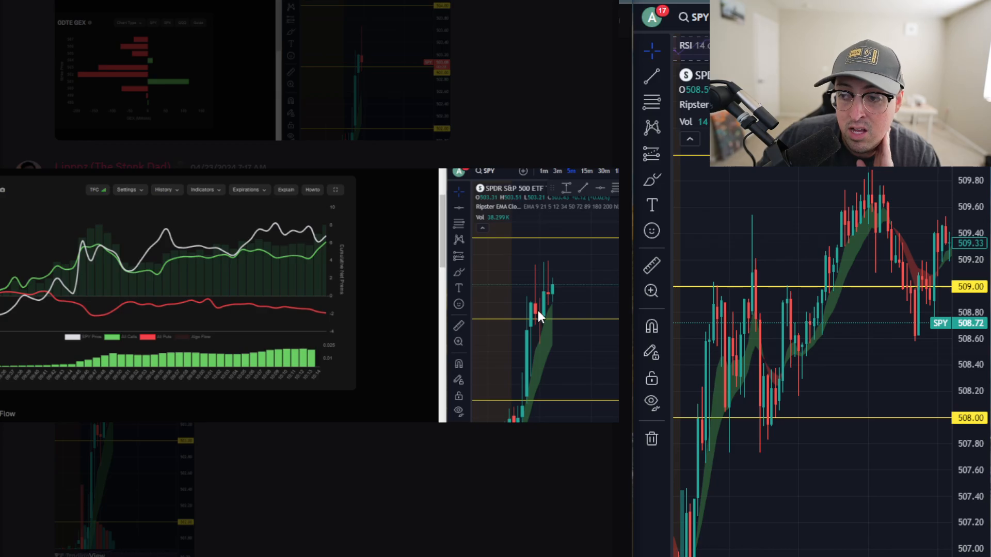
{"action": "mouse_move", "coordinate": [538, 359]}
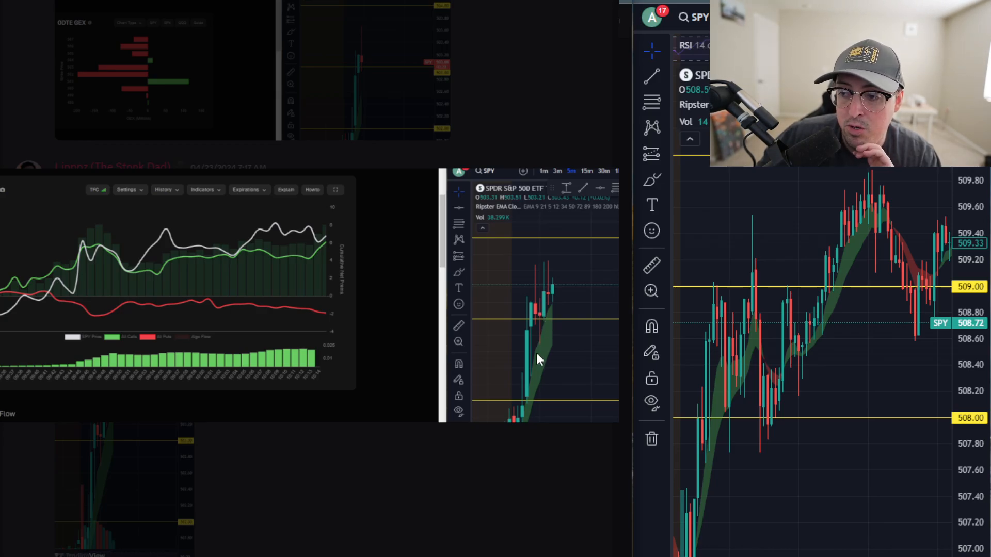
{"action": "mouse_move", "coordinate": [555, 343]}
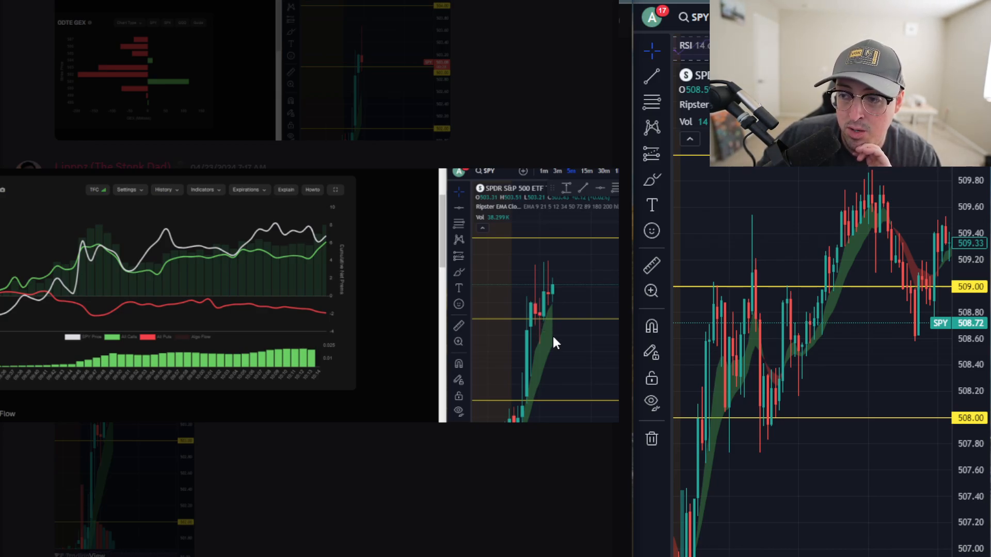
{"action": "mouse_move", "coordinate": [547, 347]}
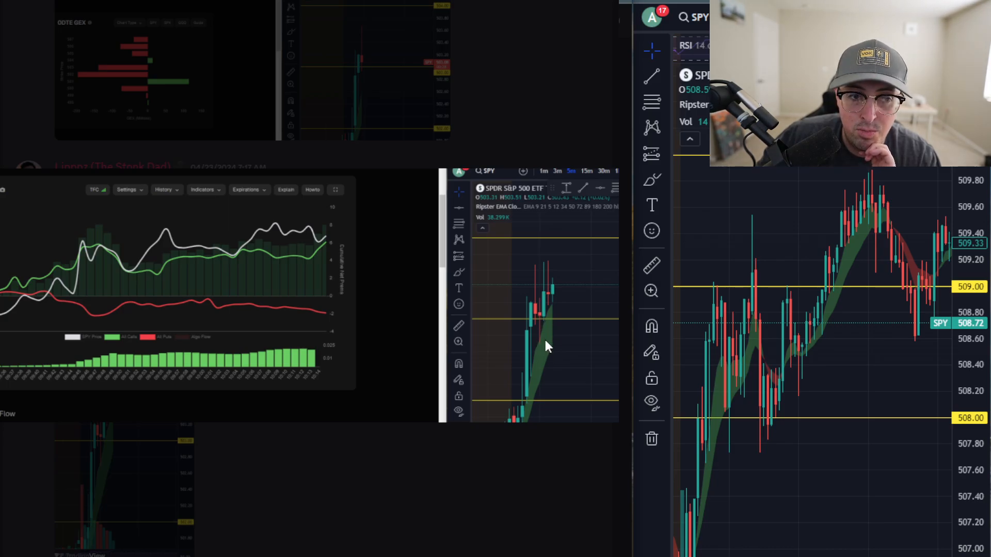
{"action": "mouse_move", "coordinate": [546, 329]}
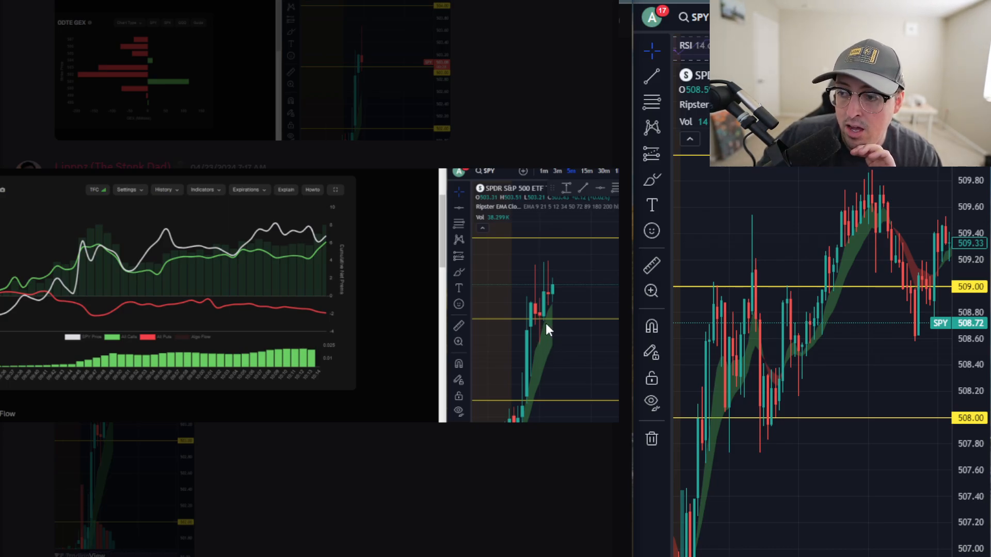
{"action": "mouse_move", "coordinate": [175, 368]}
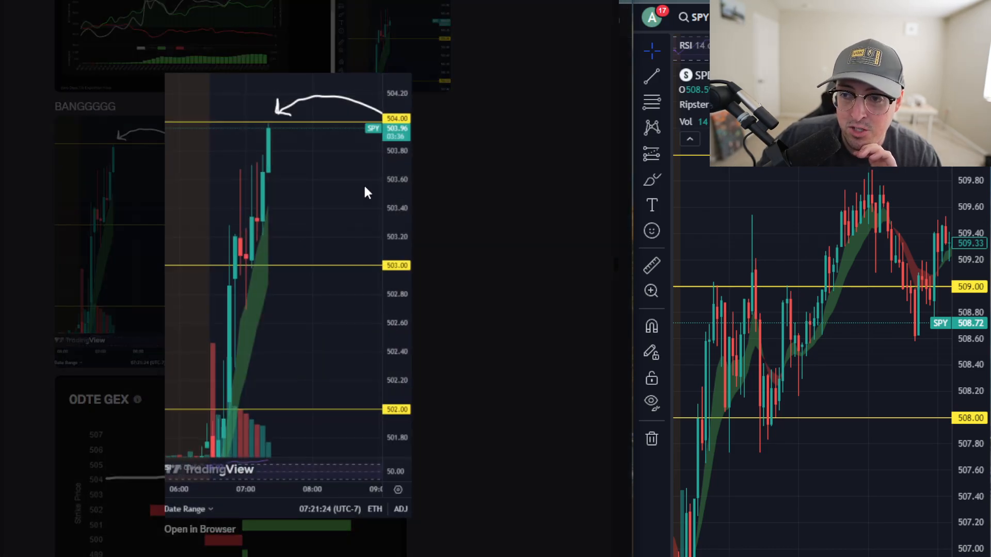
{"action": "mouse_move", "coordinate": [310, 310]}
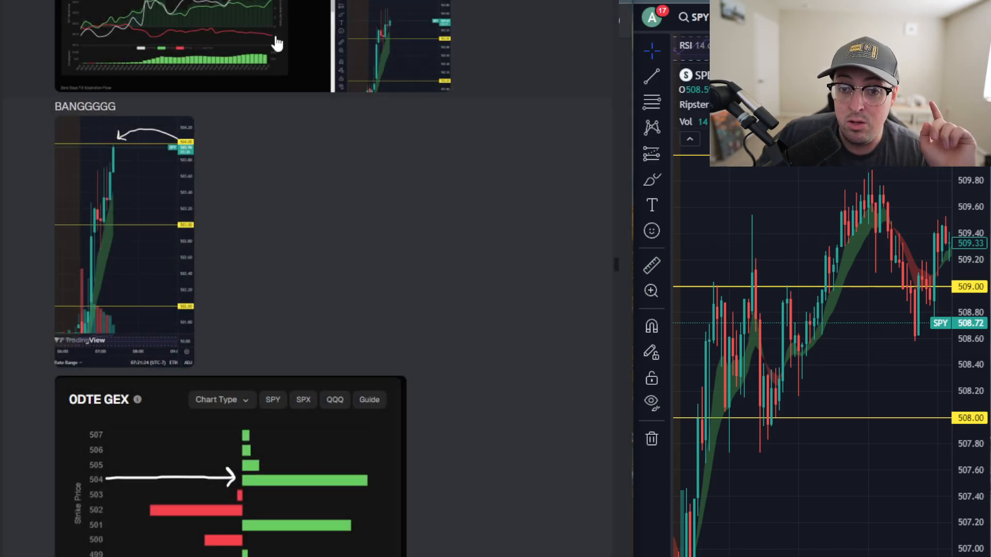
{"action": "mouse_move", "coordinate": [305, 76]}
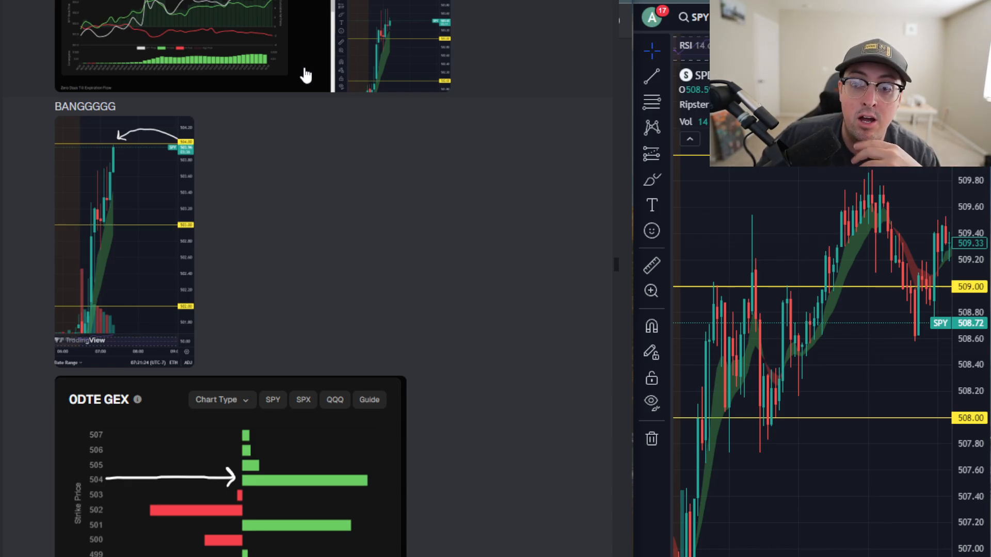
{"action": "mouse_move", "coordinate": [349, 62]}
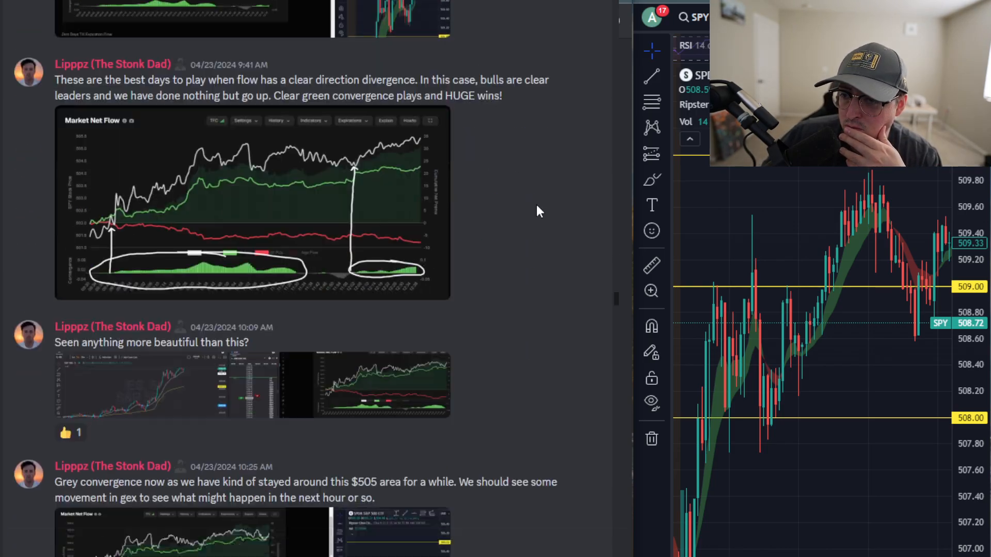
Scroll past the April 26 6:38 AM post's net flow and 0DTE GEX images
{"action": "scroll", "scroll_direction": "down", "scroll_amount": 3}
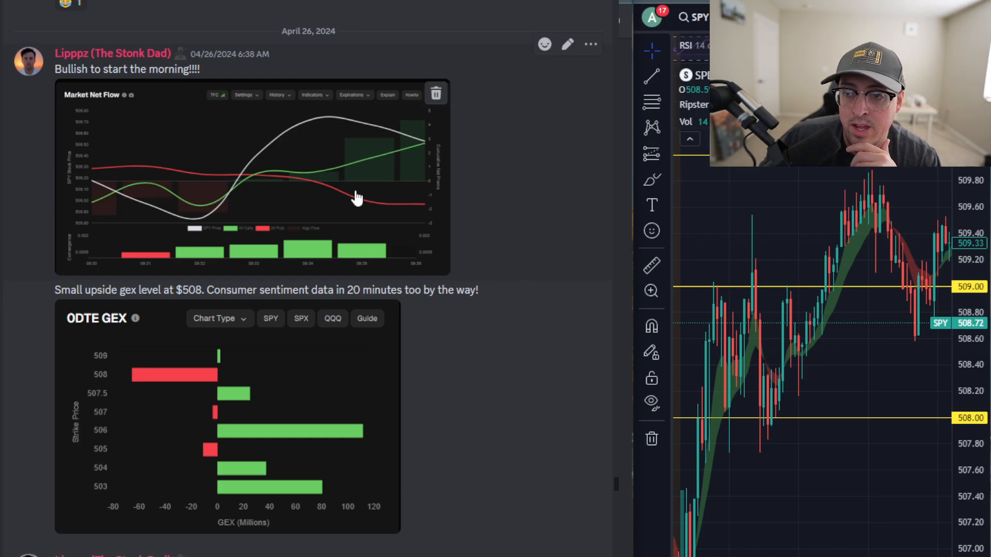
{"action": "mouse_move", "coordinate": [428, 245]}
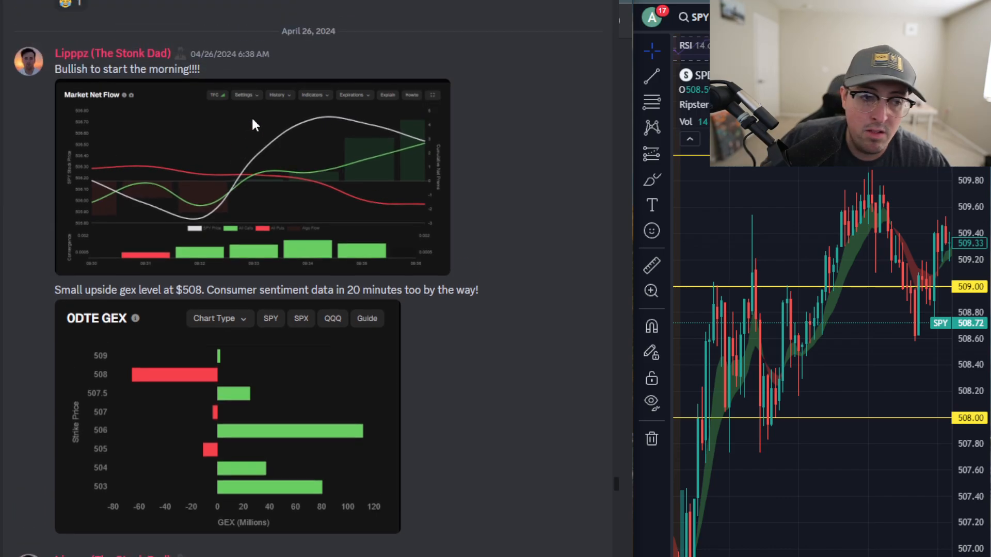
{"action": "mouse_move", "coordinate": [253, 160]}
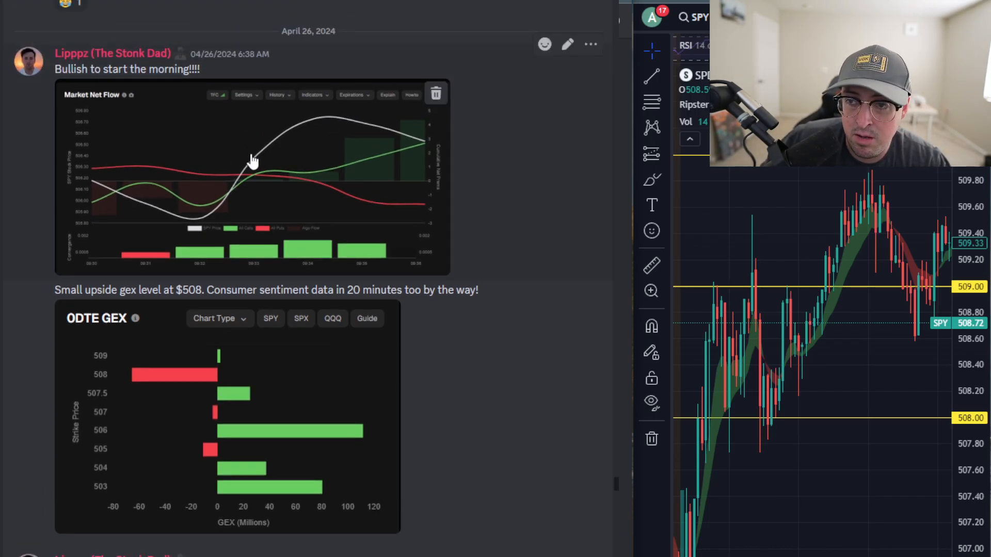
{"action": "mouse_move", "coordinate": [423, 164]}
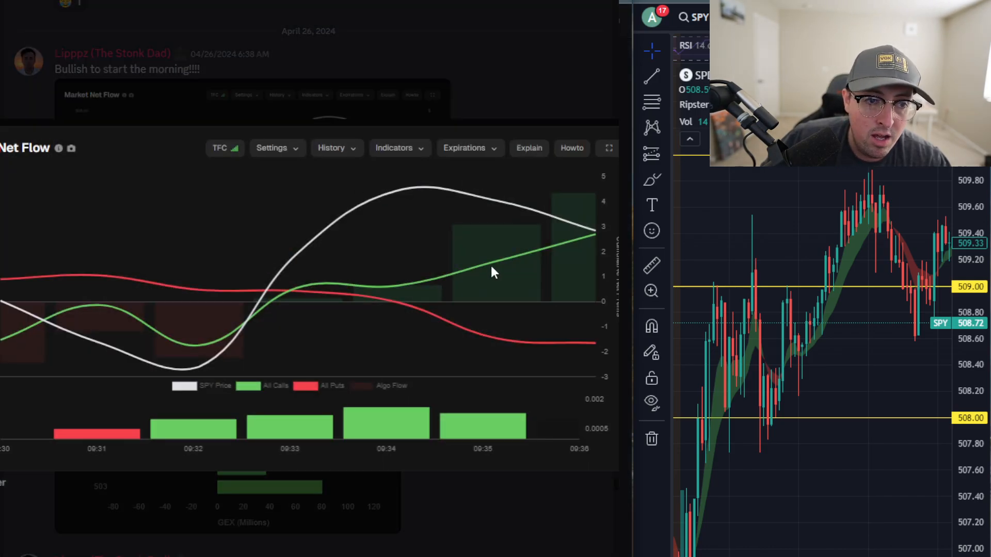
{"action": "mouse_move", "coordinate": [593, 250]}
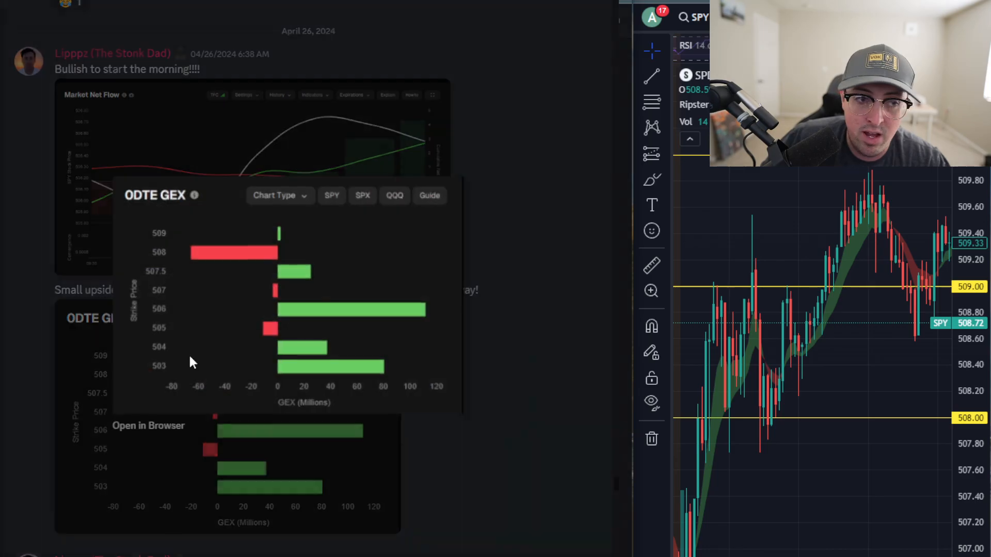
{"action": "mouse_move", "coordinate": [280, 261]}
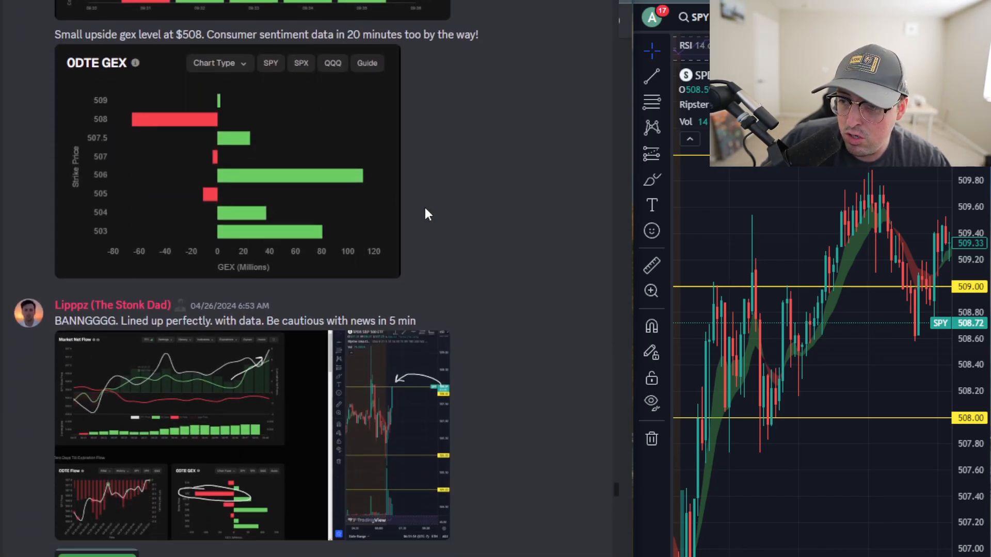
Move the SPY chart back to the morning dip toward $506, below $508
{"action": "scroll", "scroll_direction": "down", "scroll_amount": 3}
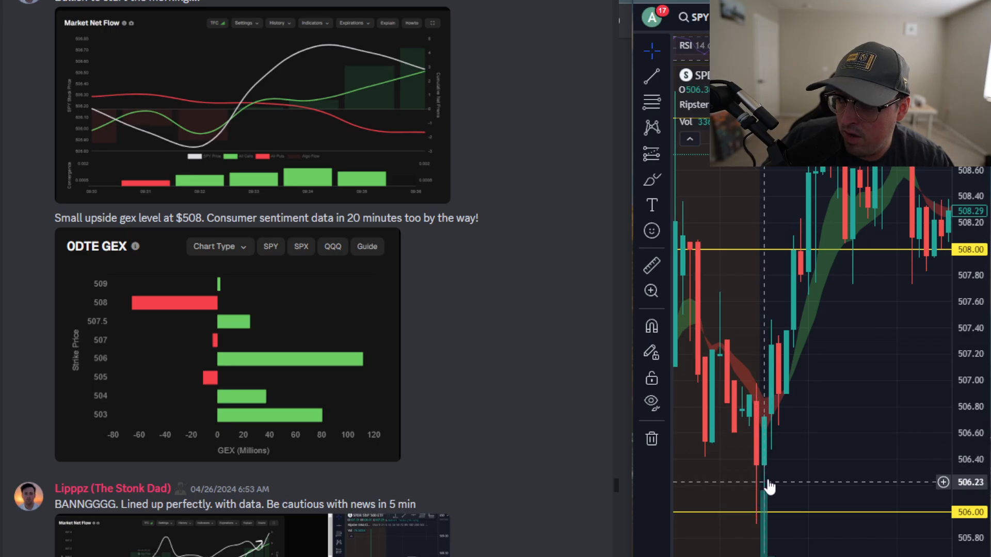
{"action": "mouse_move", "coordinate": [765, 438]}
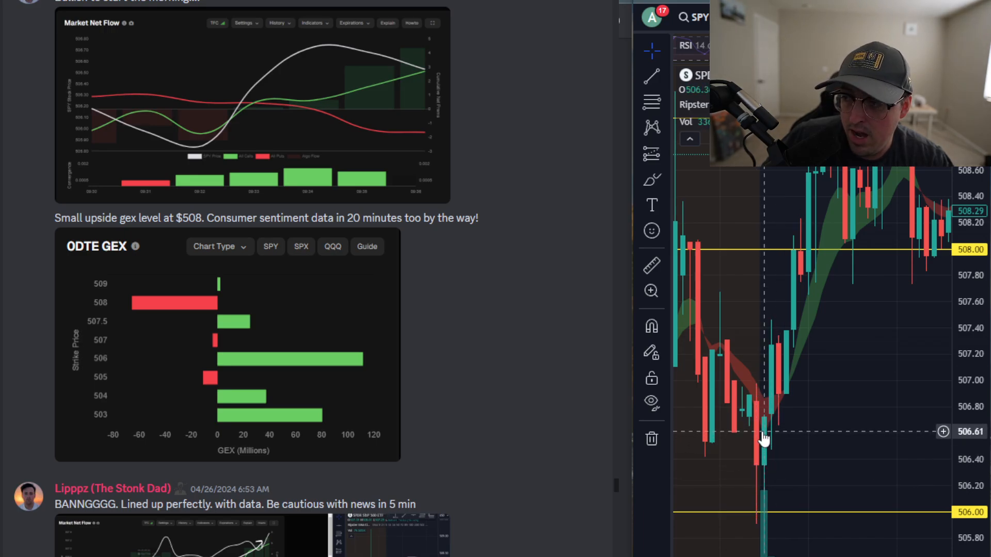
{"action": "mouse_move", "coordinate": [695, 369]}
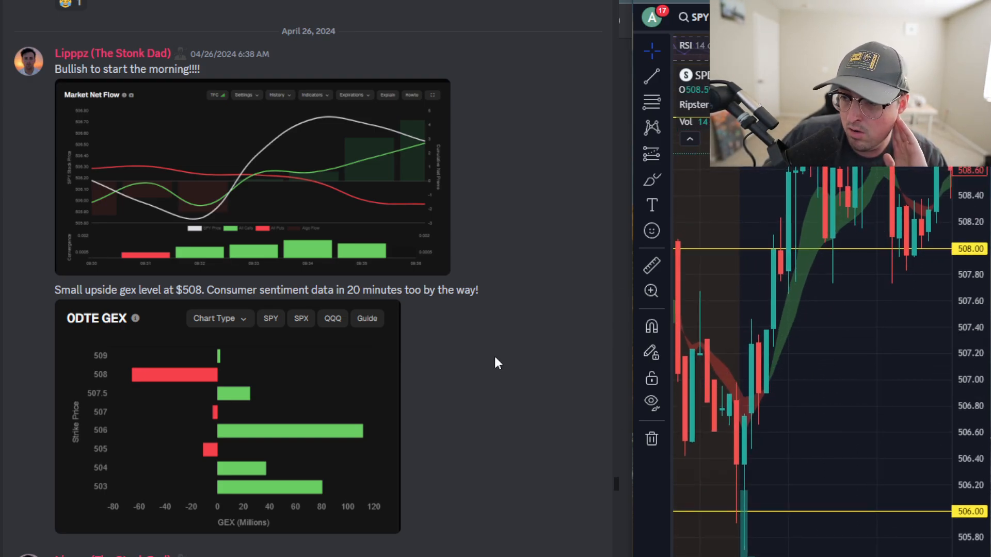
Scroll past the 0DTE GEX image toward the $297.00 realized profit post
{"action": "scroll", "scroll_direction": "down", "scroll_amount": 3}
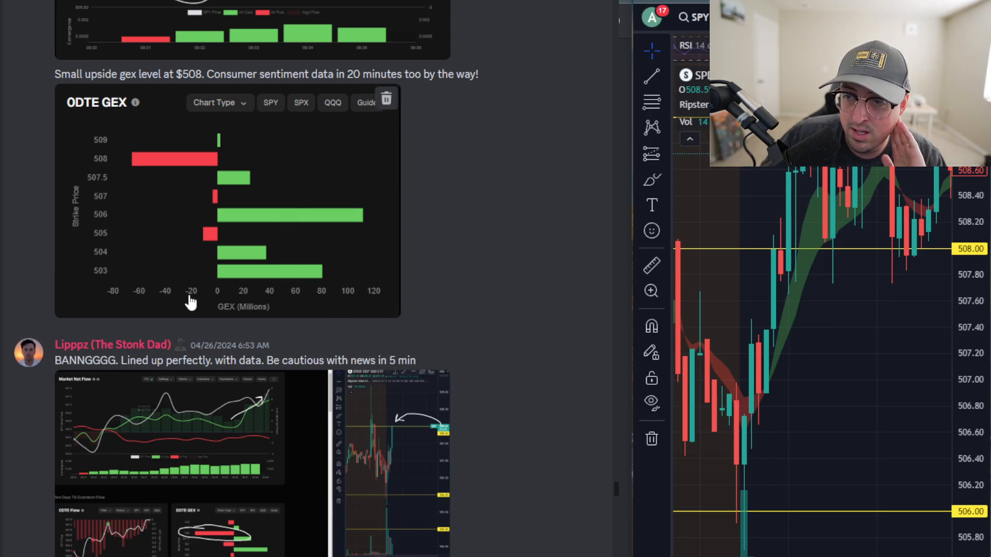
{"action": "scroll", "scroll_direction": "down", "scroll_amount": 3}
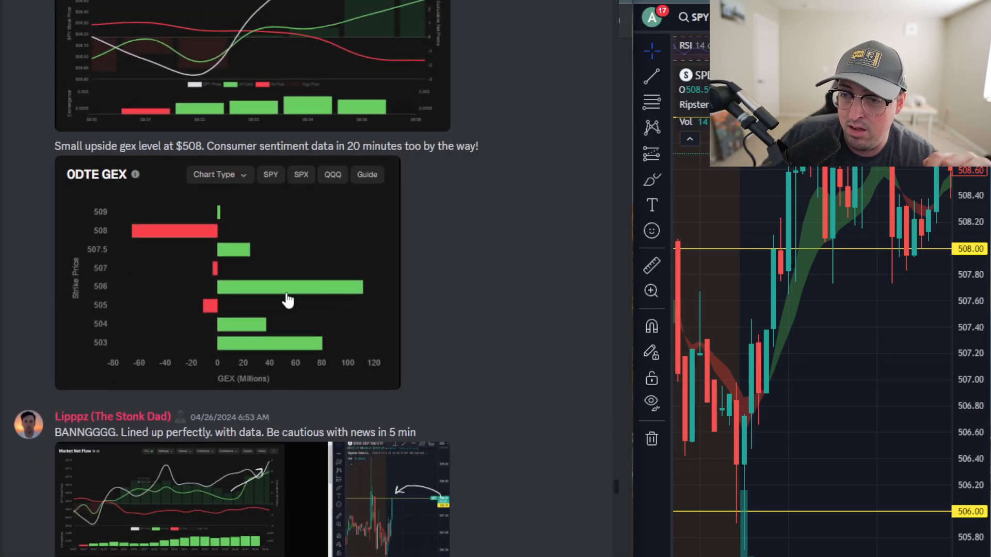
{"action": "mouse_move", "coordinate": [121, 322]}
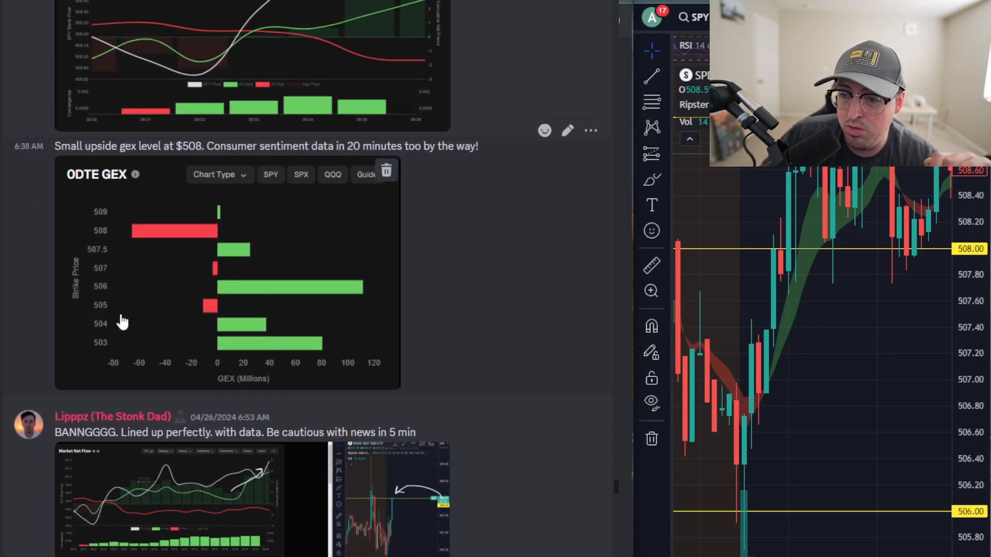
{"action": "mouse_move", "coordinate": [314, 334]}
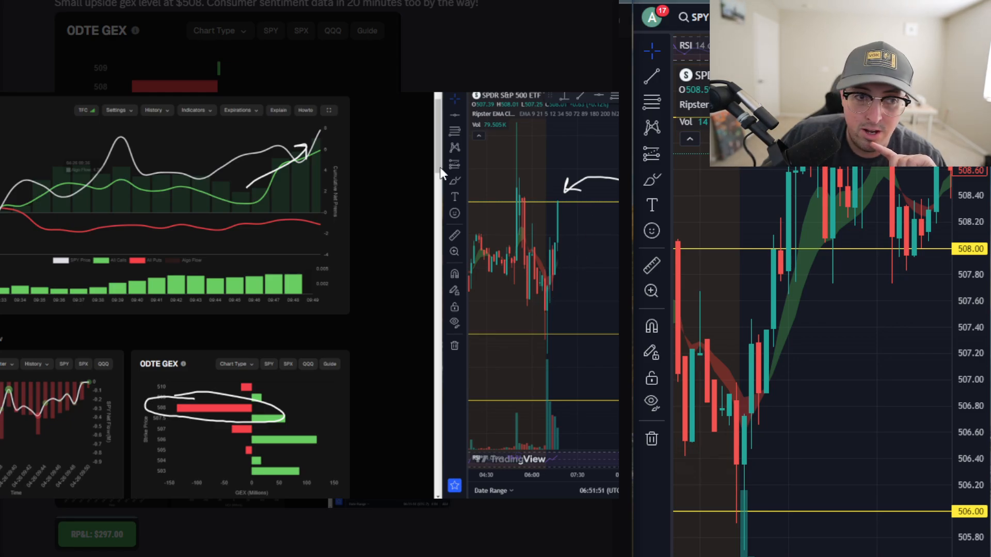
{"action": "mouse_move", "coordinate": [164, 417]}
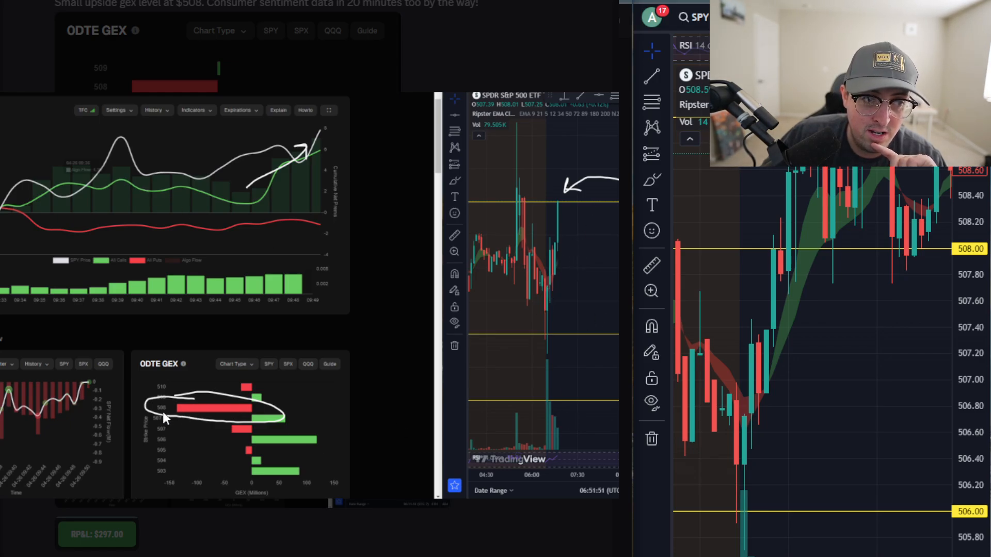
{"action": "mouse_move", "coordinate": [588, 354]}
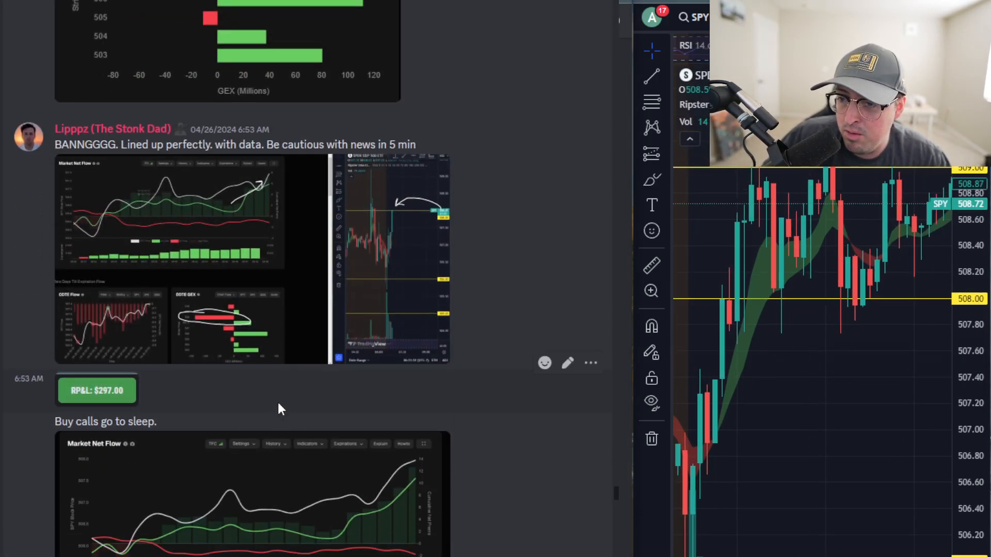
Scroll until the 6:54 AM 'Buy calls go to sleep' net flow chart is fully visible
{"action": "scroll", "scroll_direction": "down", "scroll_amount": 3}
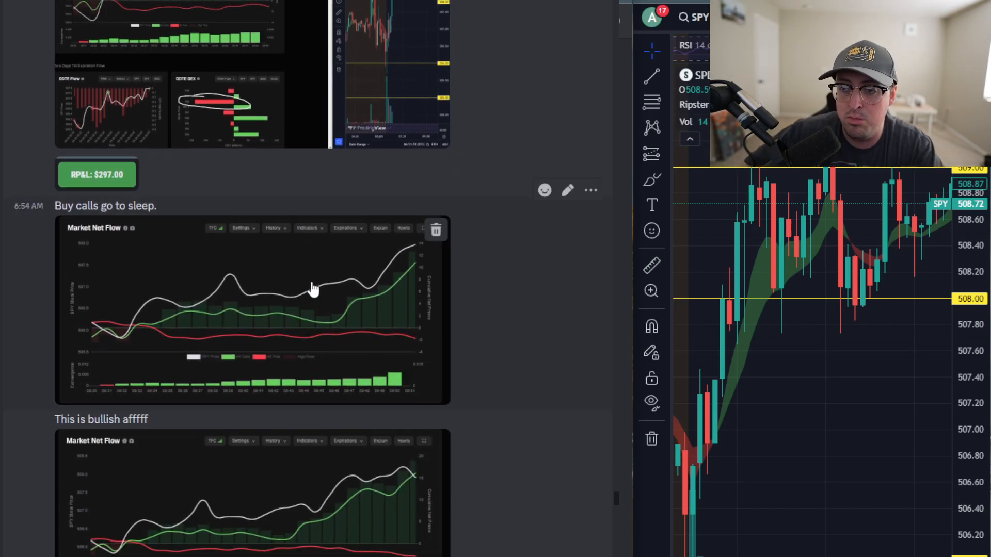
{"action": "mouse_move", "coordinate": [551, 253]}
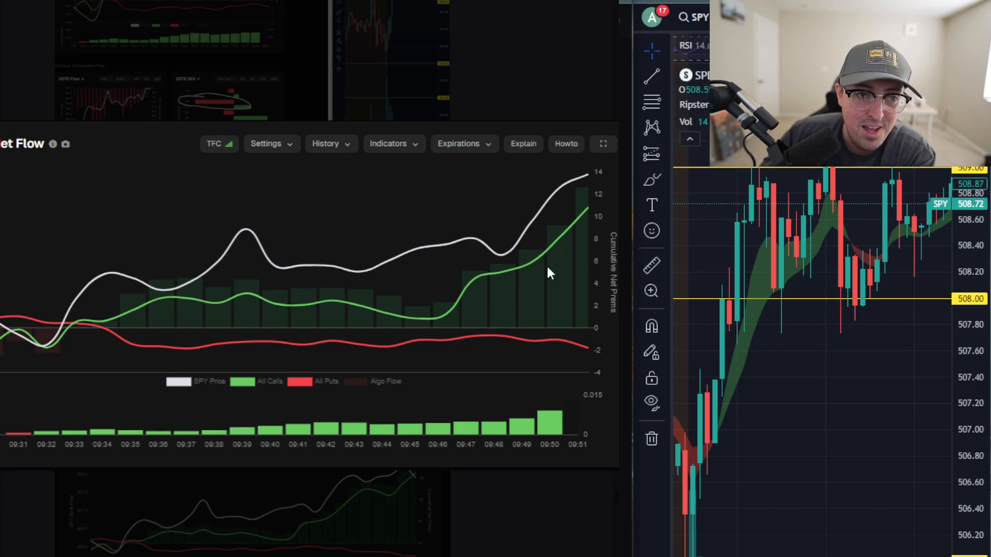
{"action": "mouse_move", "coordinate": [500, 214]}
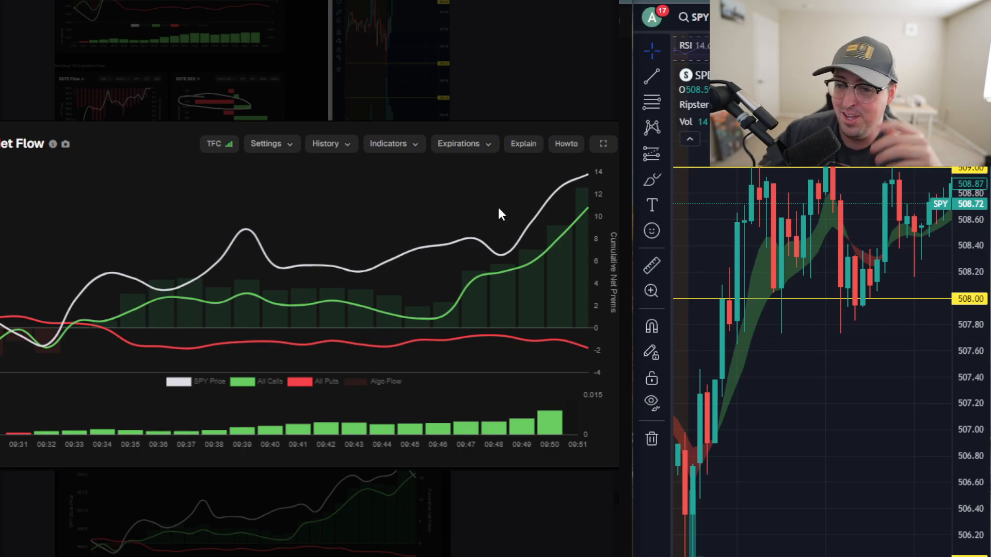
{"action": "scroll", "scroll_direction": "down", "scroll_amount": 3}
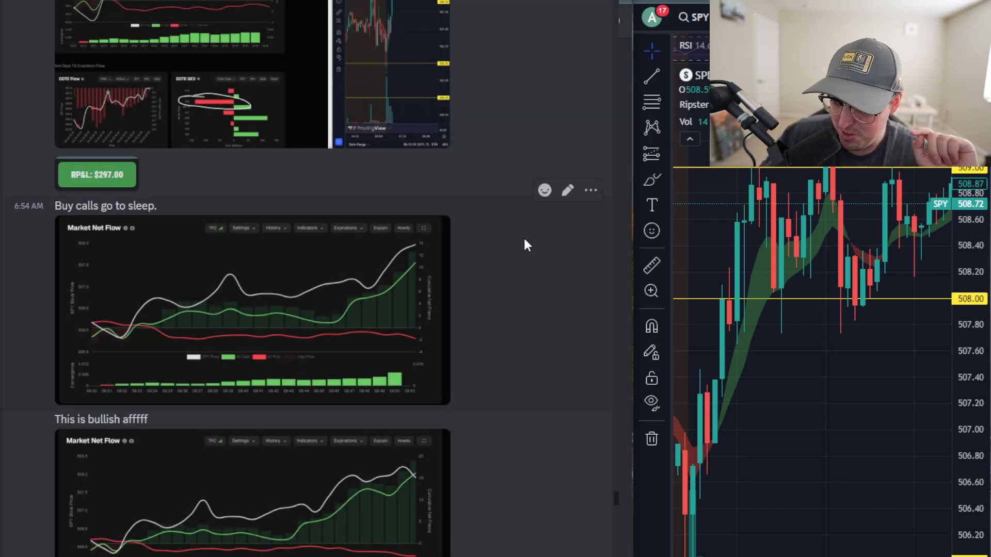
Scroll to the 7:05 AM 'NICEEE move up here' profit-taking post
{"action": "scroll", "scroll_direction": "down", "scroll_amount": 3}
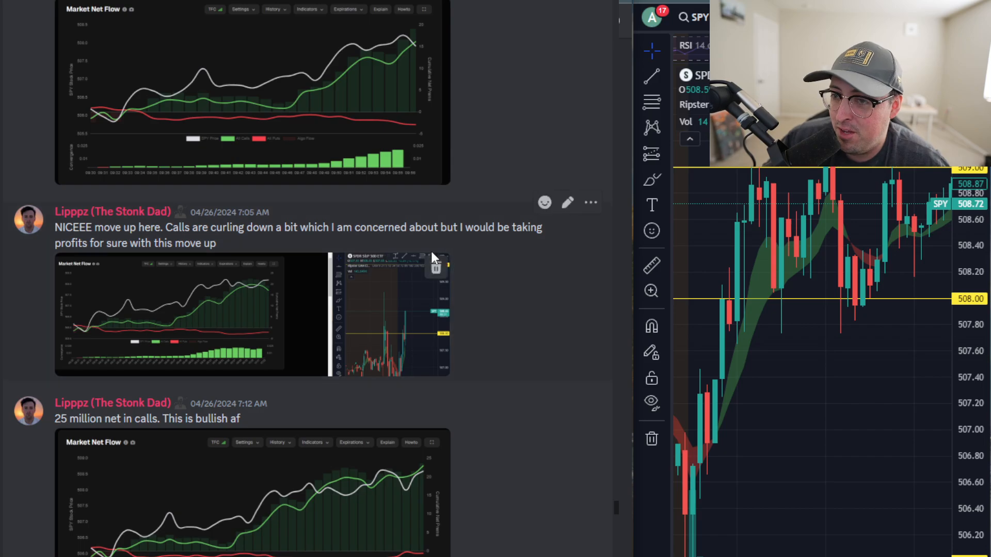
{"action": "scroll", "scroll_direction": "down", "scroll_amount": 3}
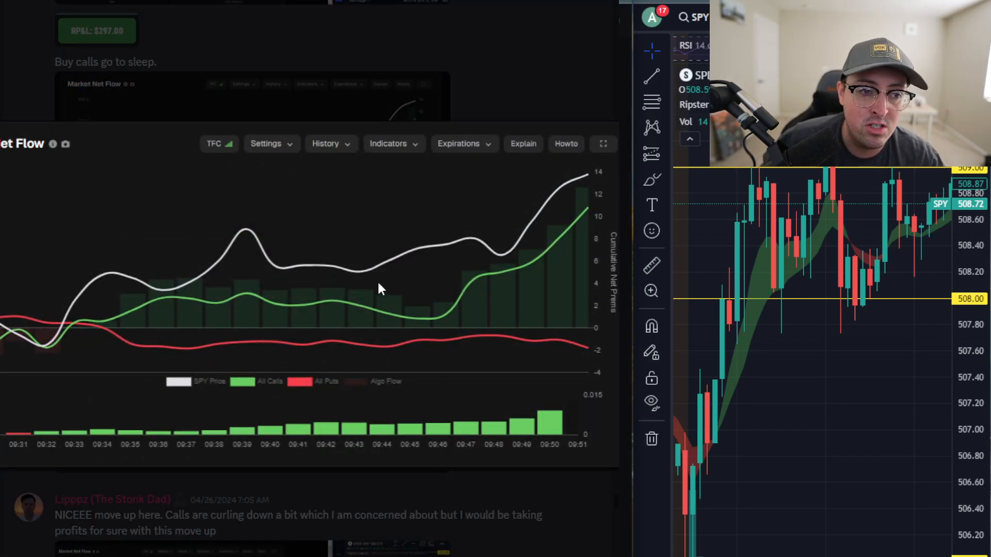
{"action": "mouse_move", "coordinate": [532, 281]}
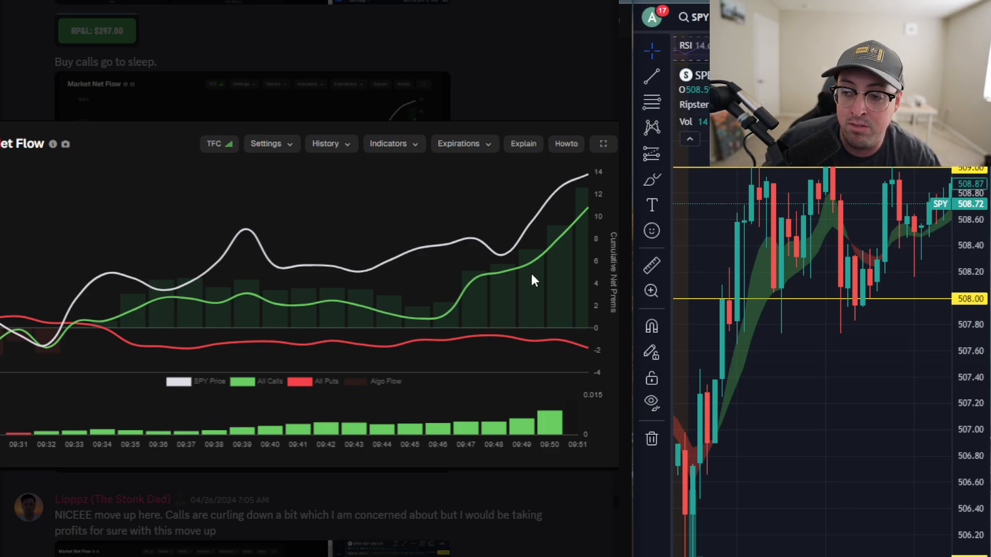
{"action": "mouse_move", "coordinate": [599, 226]}
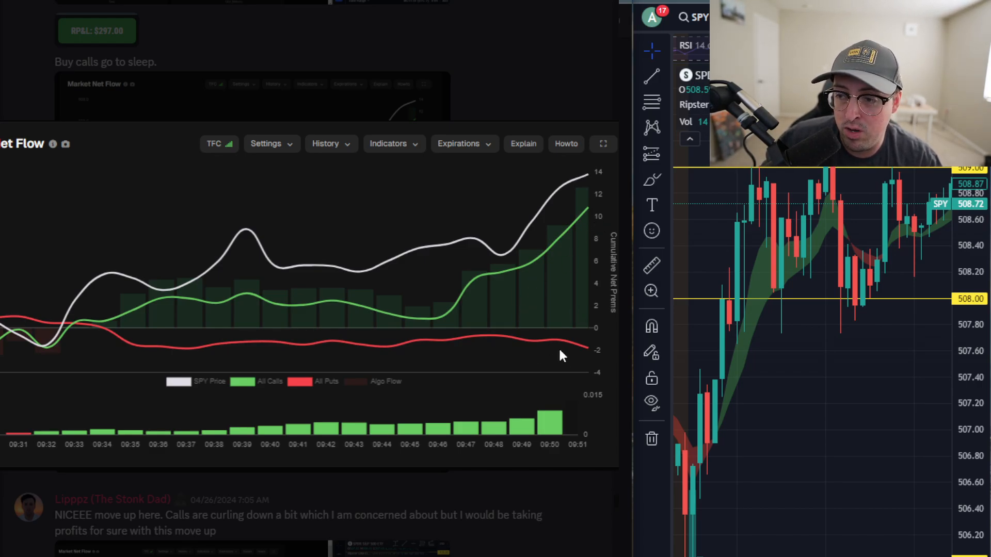
{"action": "mouse_move", "coordinate": [563, 336]}
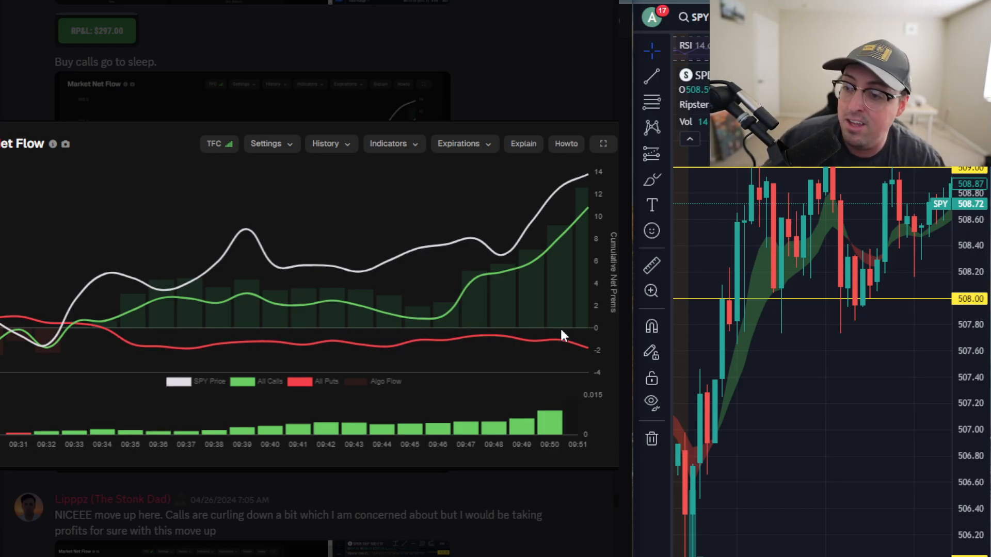
{"action": "mouse_move", "coordinate": [555, 352]}
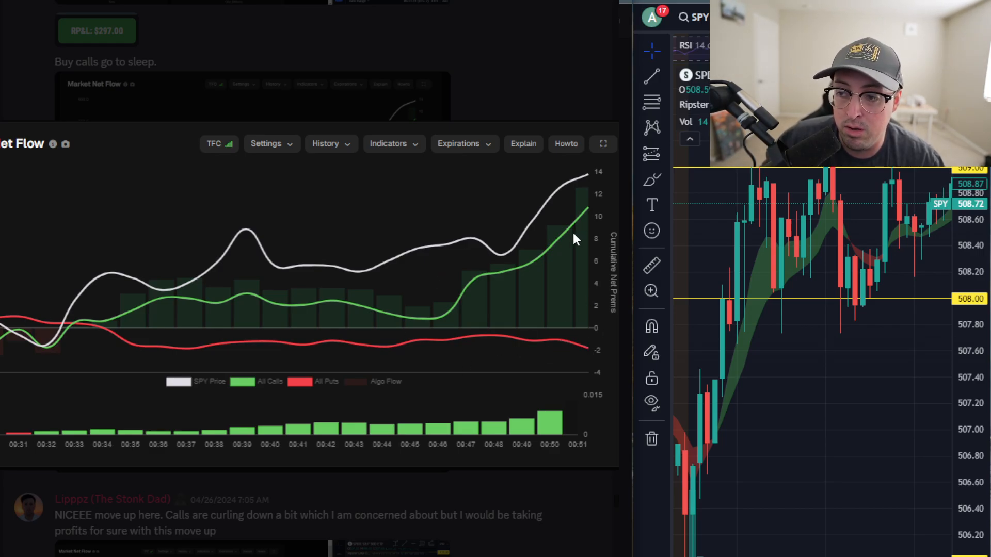
{"action": "mouse_move", "coordinate": [528, 303]}
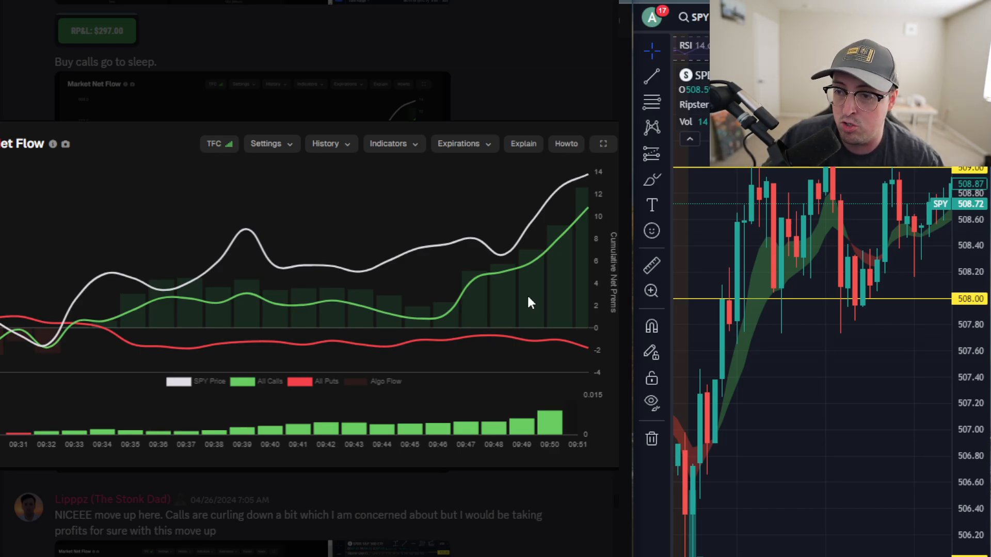